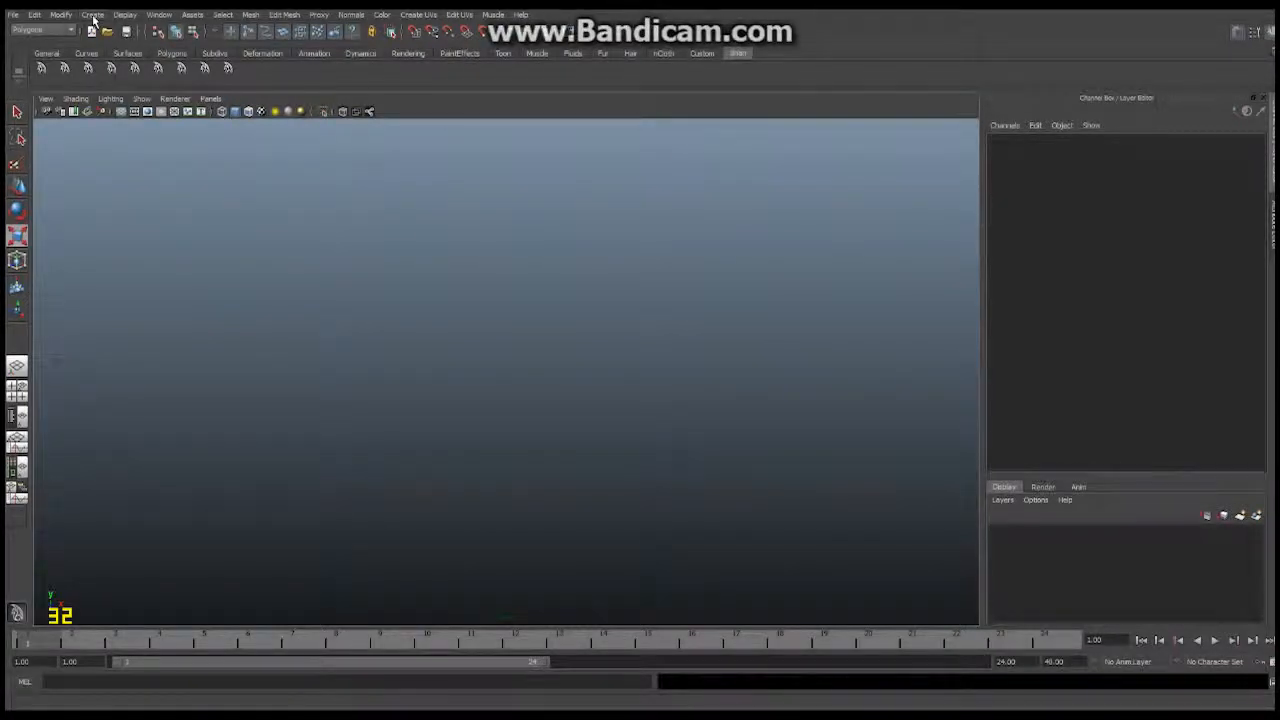
- Create a polygon cube with Width 14, Height 10 and Depth 14
left_click(92, 14)
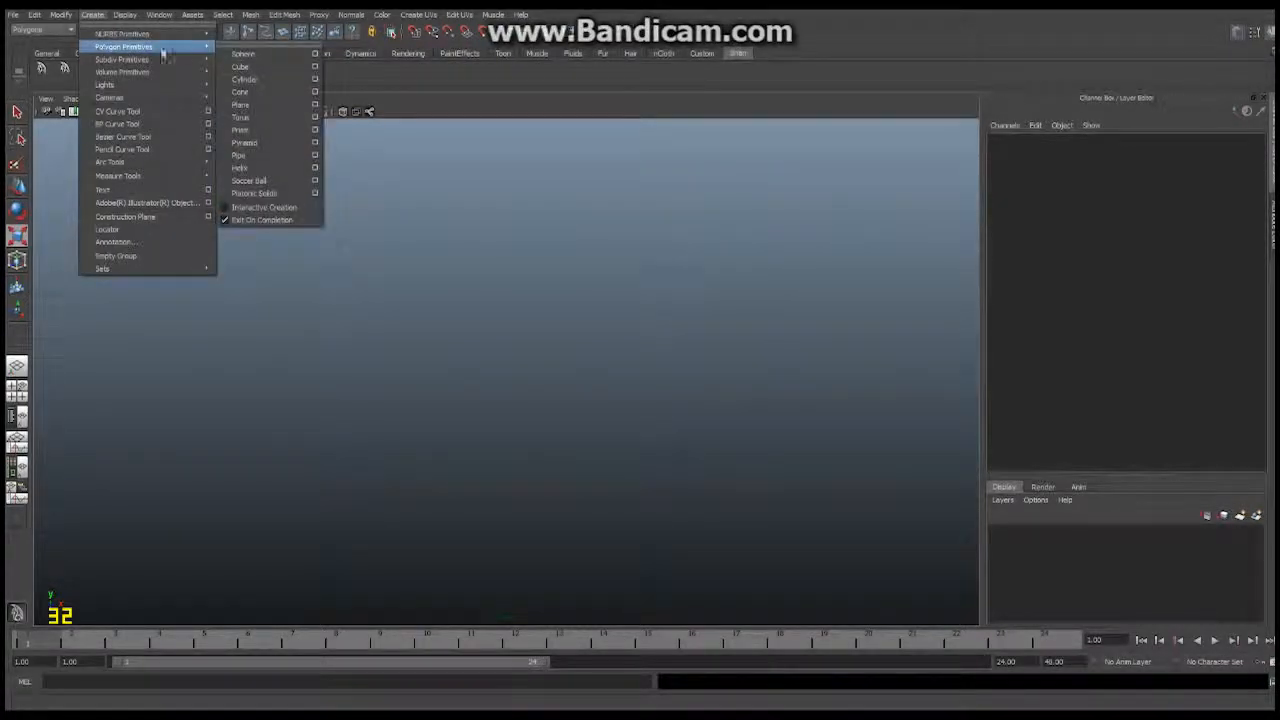
mouse_move(240, 66)
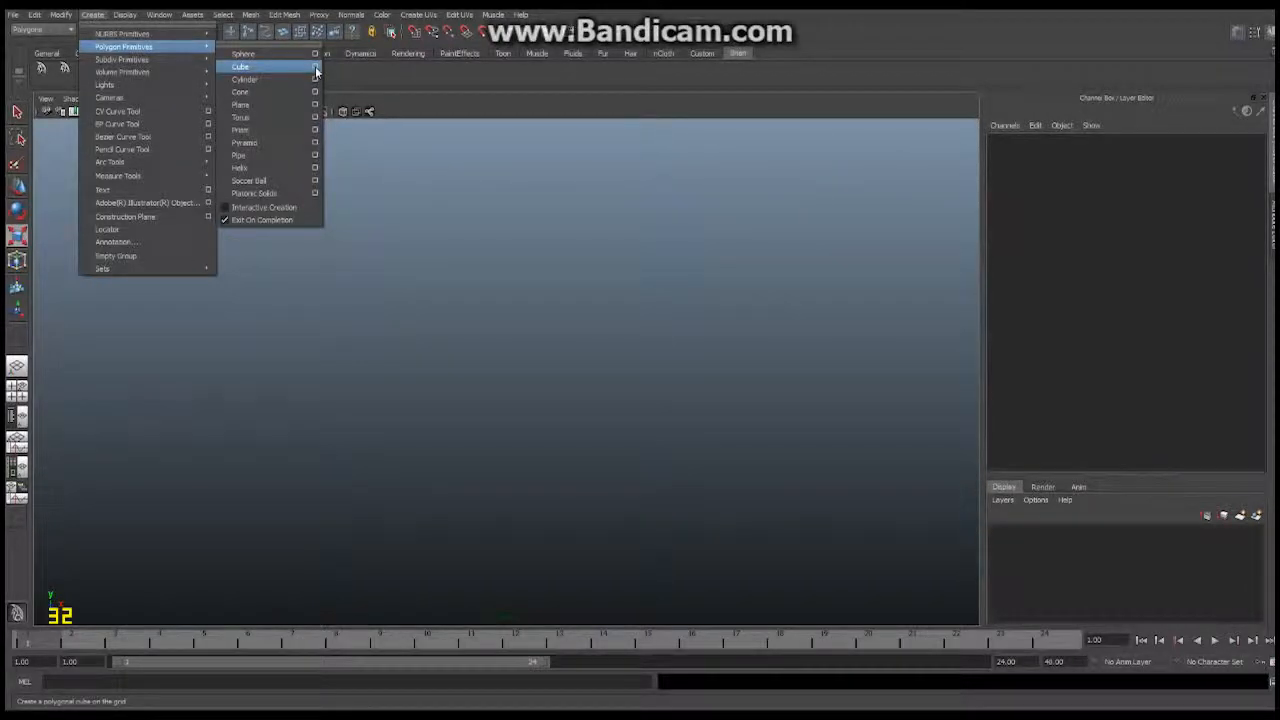
left_click(315, 67)
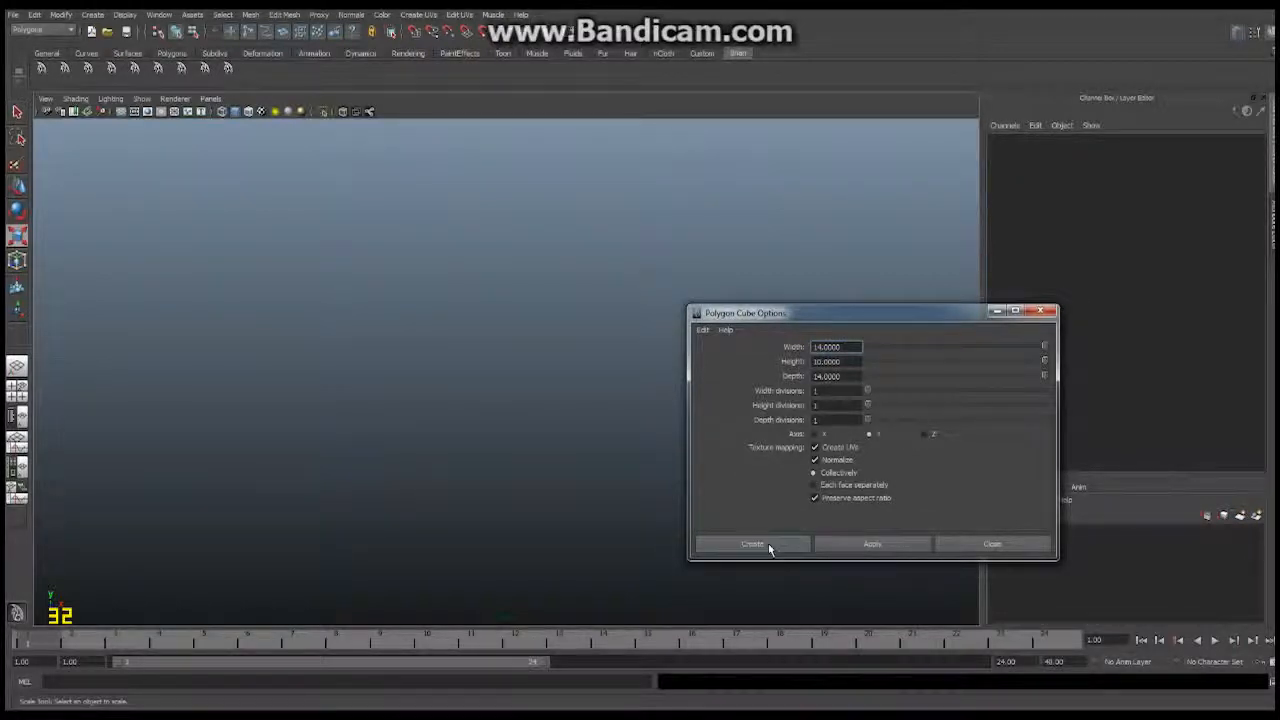
left_click(751, 543)
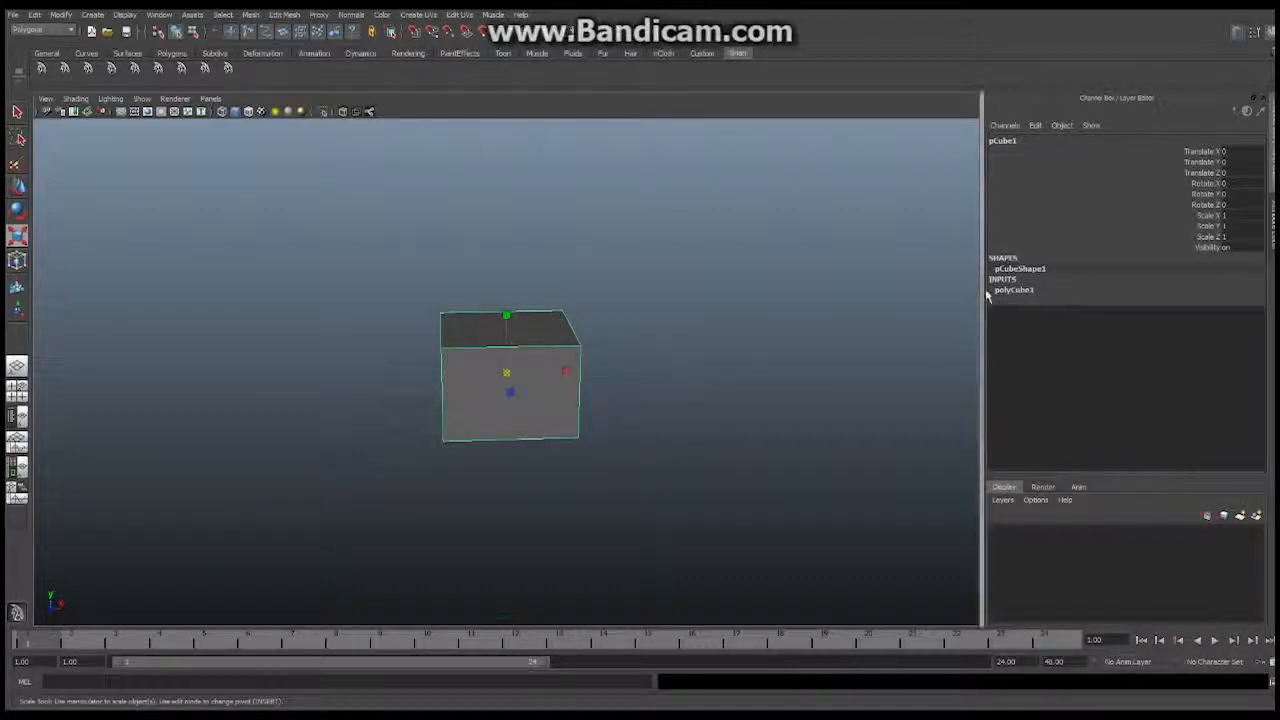
- Set polyCube1 Subdivisions Width and Depth to 3 and view the cube's top
left_click(1014, 289)
type("3")
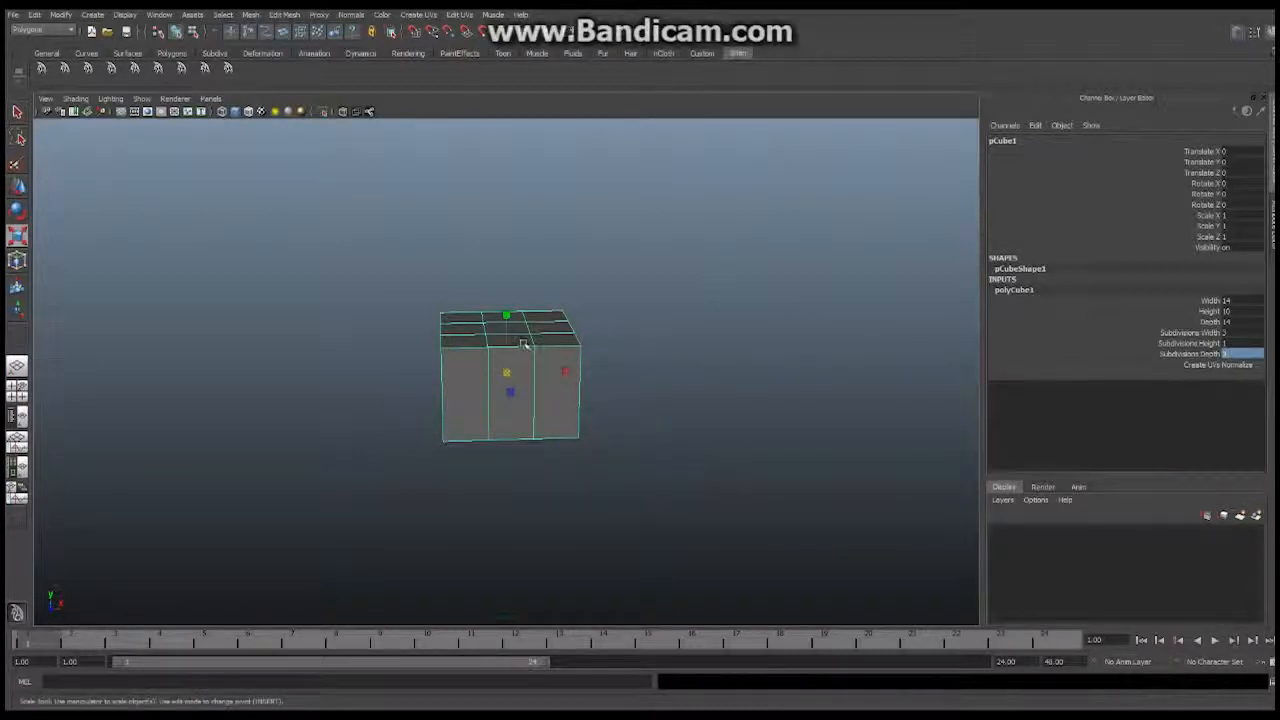
left_click_drag(525, 345, 425, 395)
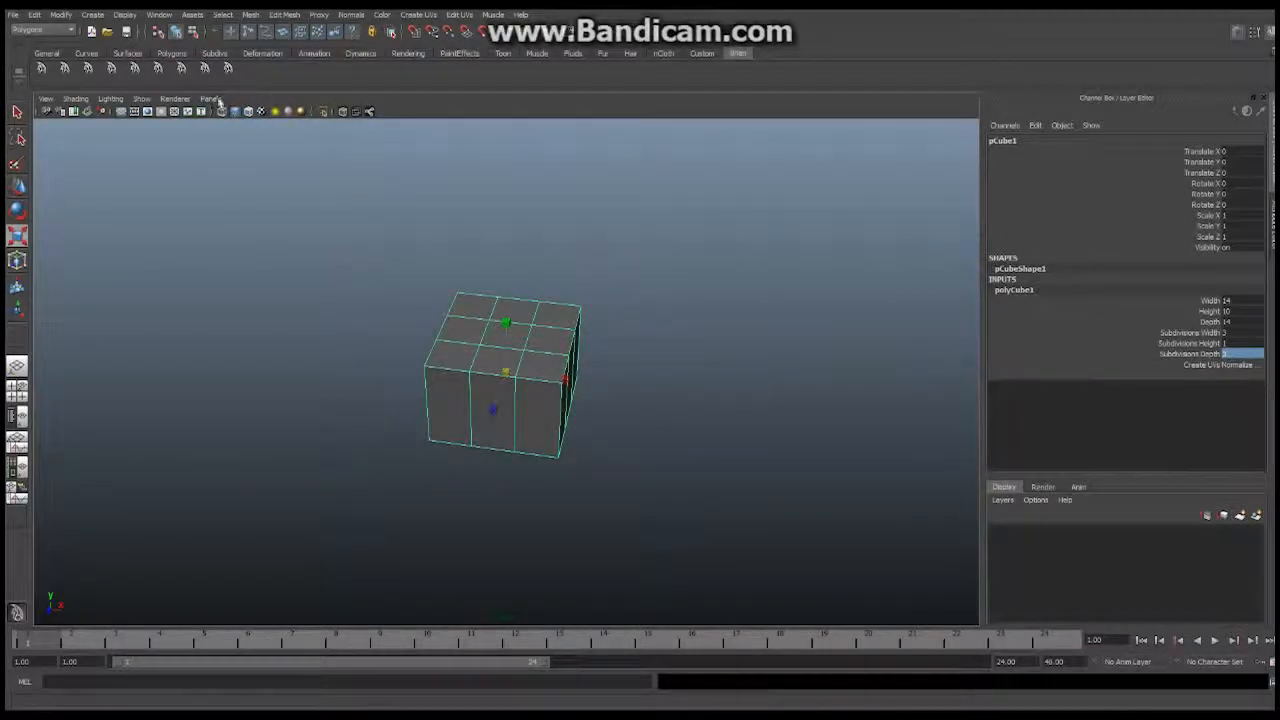
- Switch the panel to the top orthographic camera to see the cube's grid
left_click(210, 98)
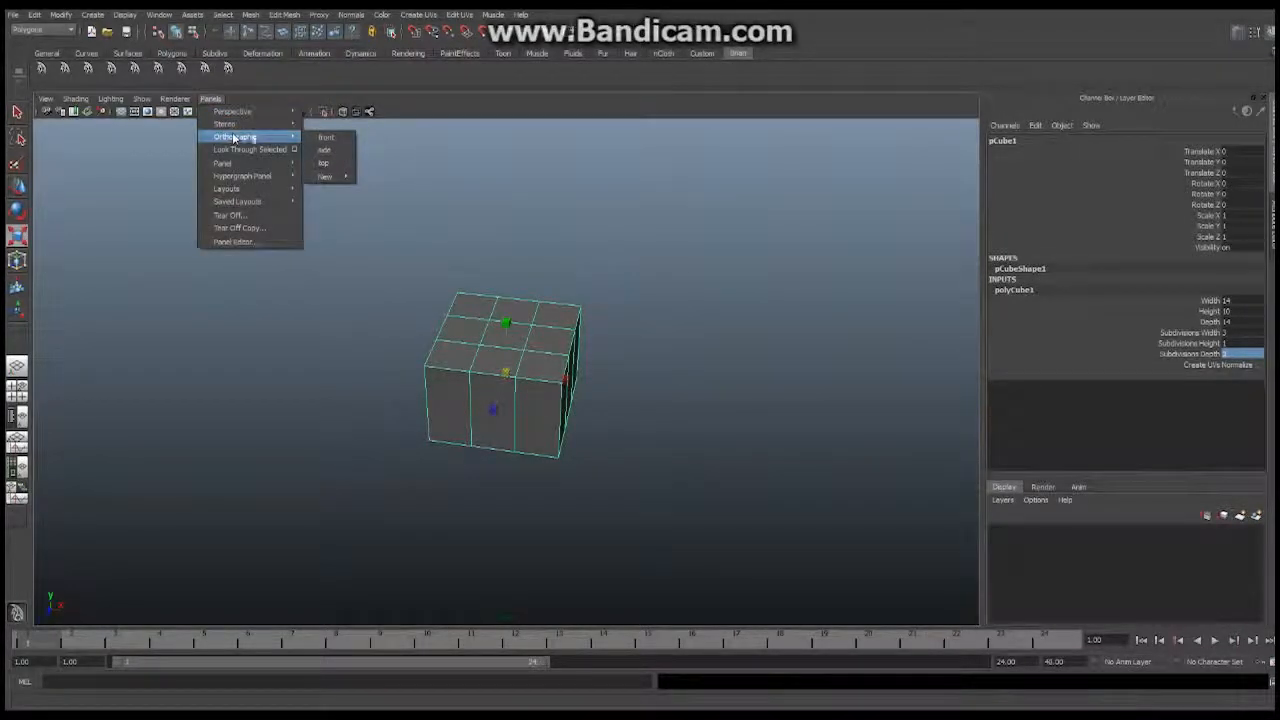
left_click(326, 137)
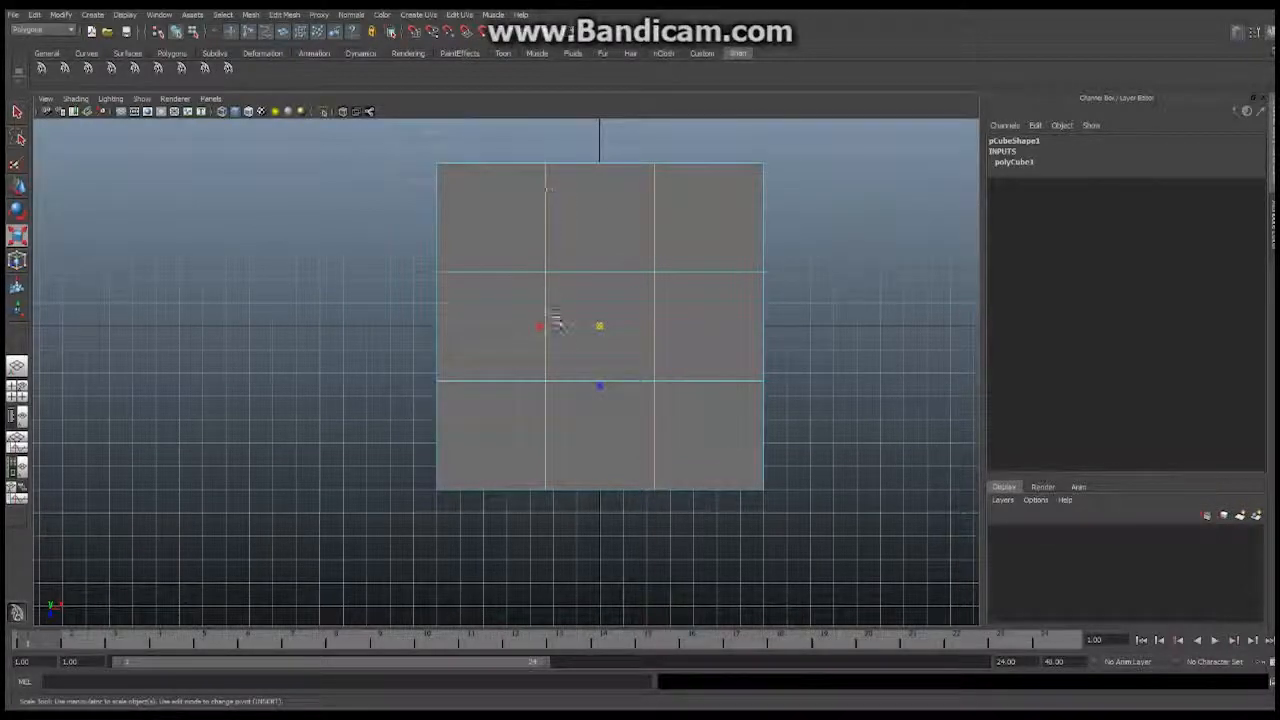
mouse_move(625, 302)
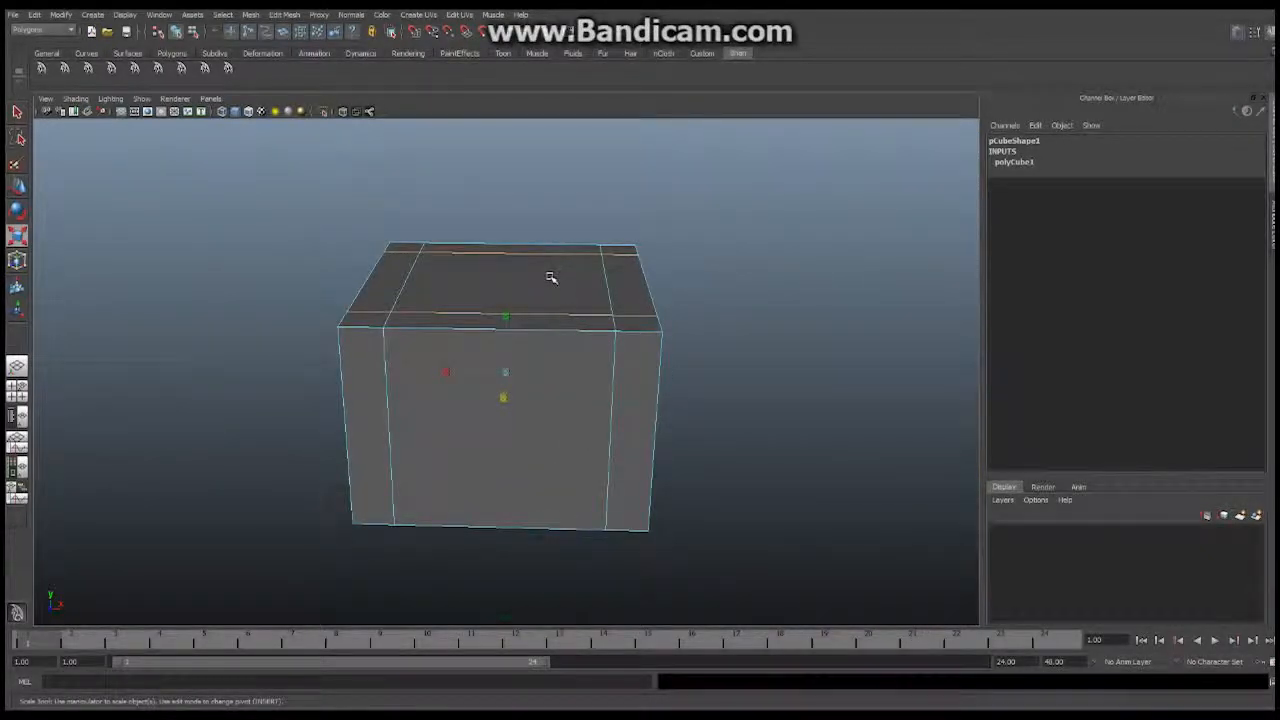
- Extrude the centre top face down into the cube, hollowing it
right_click(551, 276)
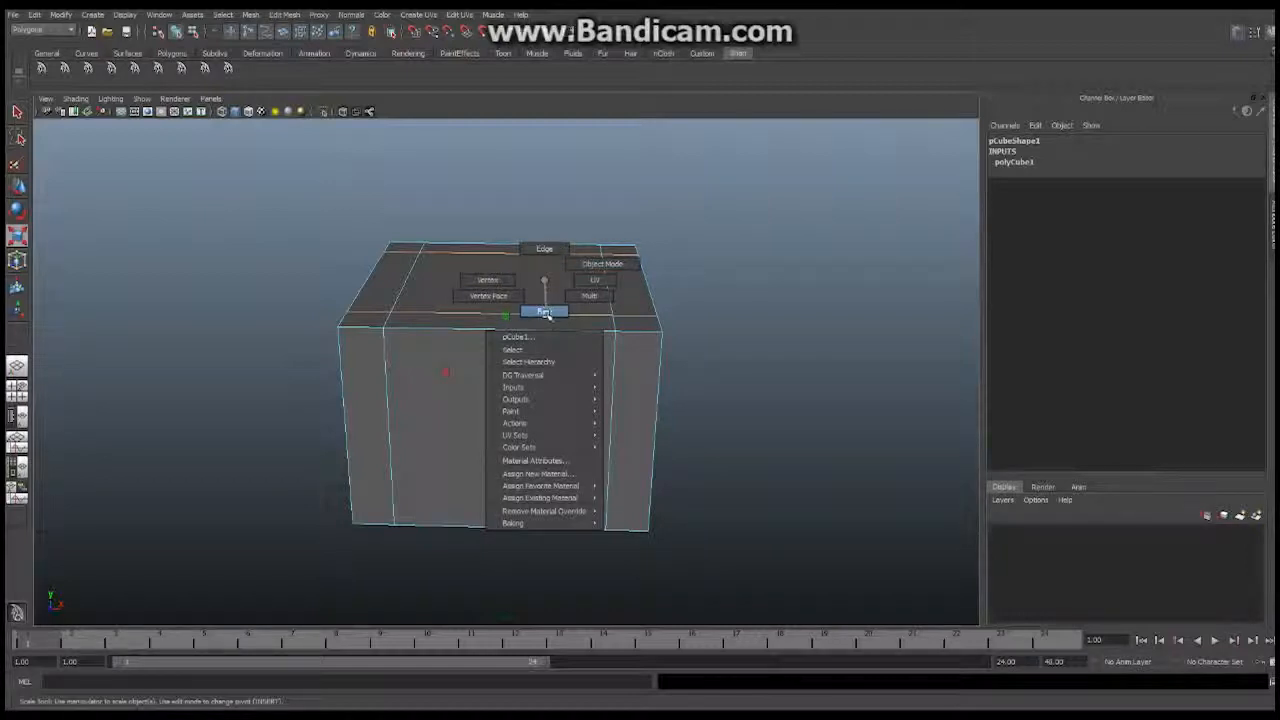
left_click(544, 311)
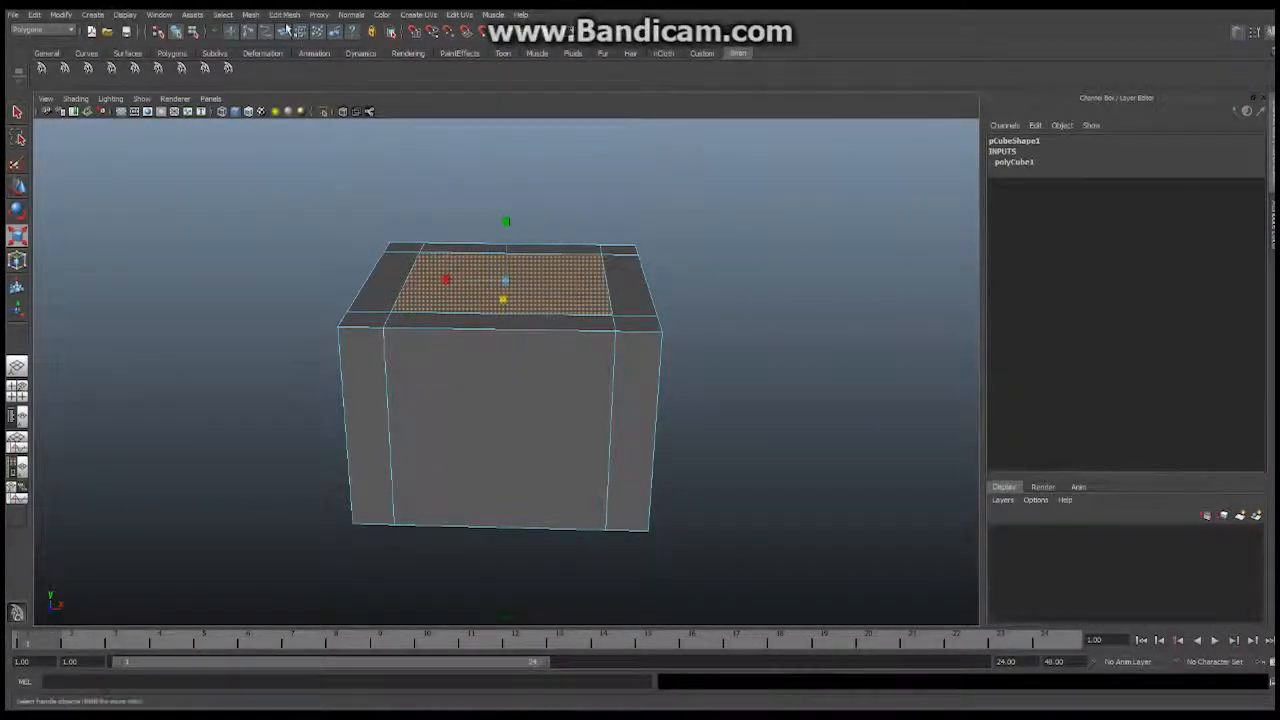
left_click(284, 14)
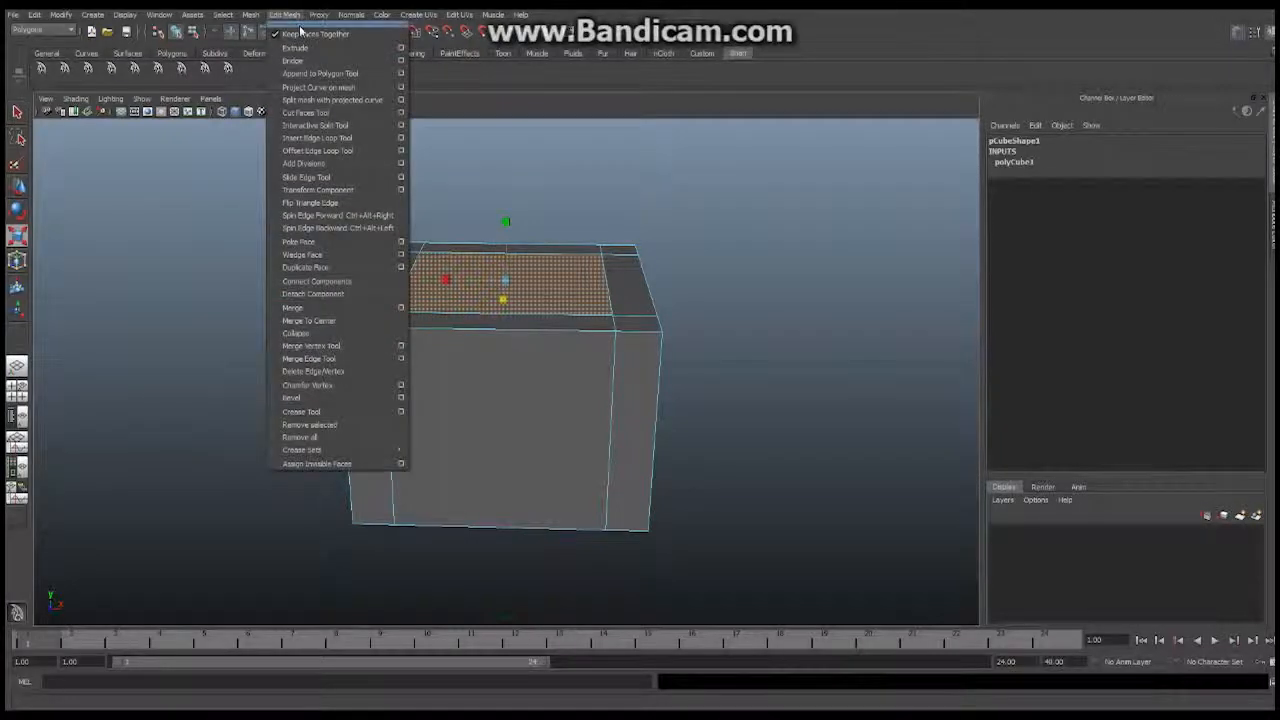
mouse_move(315, 33)
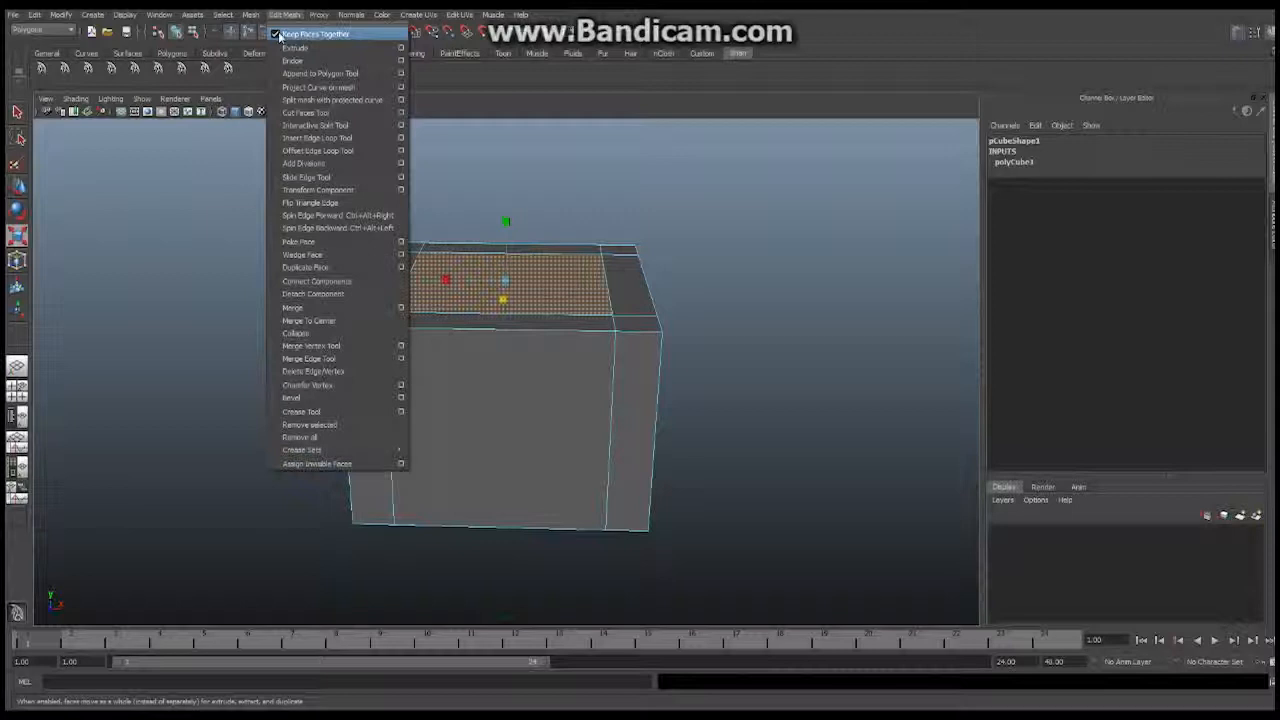
mouse_move(294, 48)
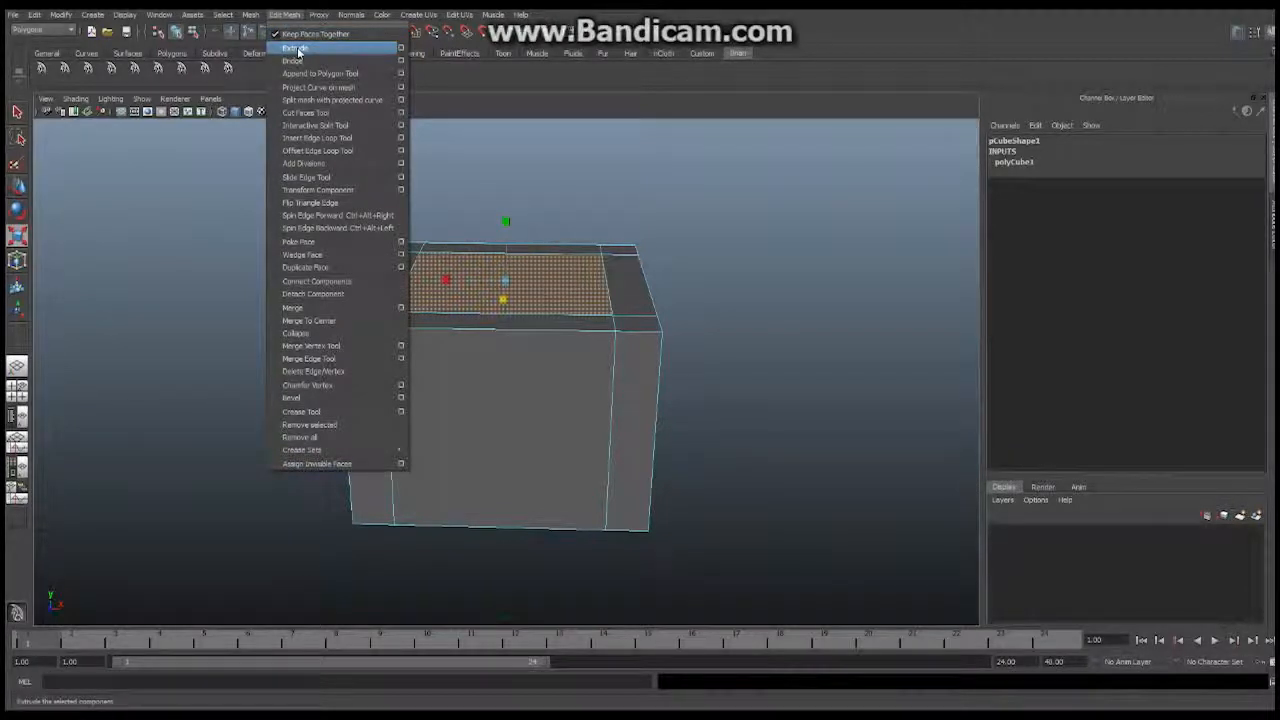
left_click(294, 47)
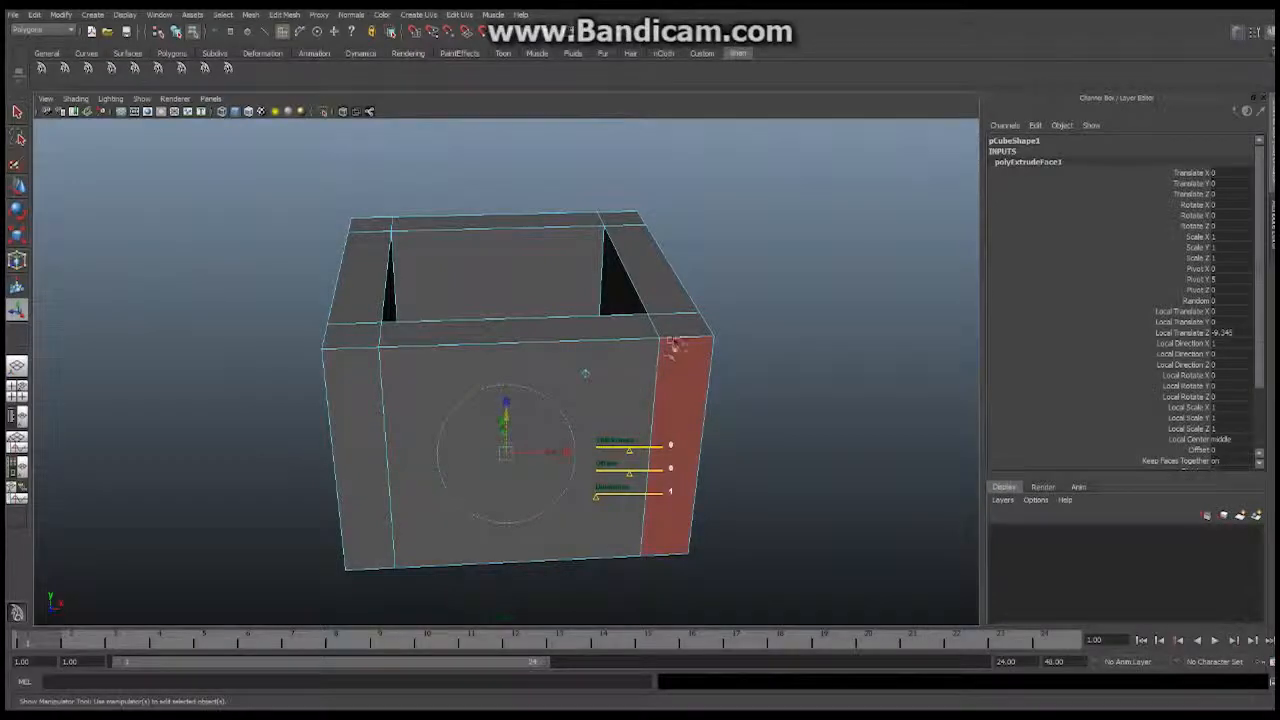
- Return to object mode and bevel the hollow box's edges
right_click(670, 345)
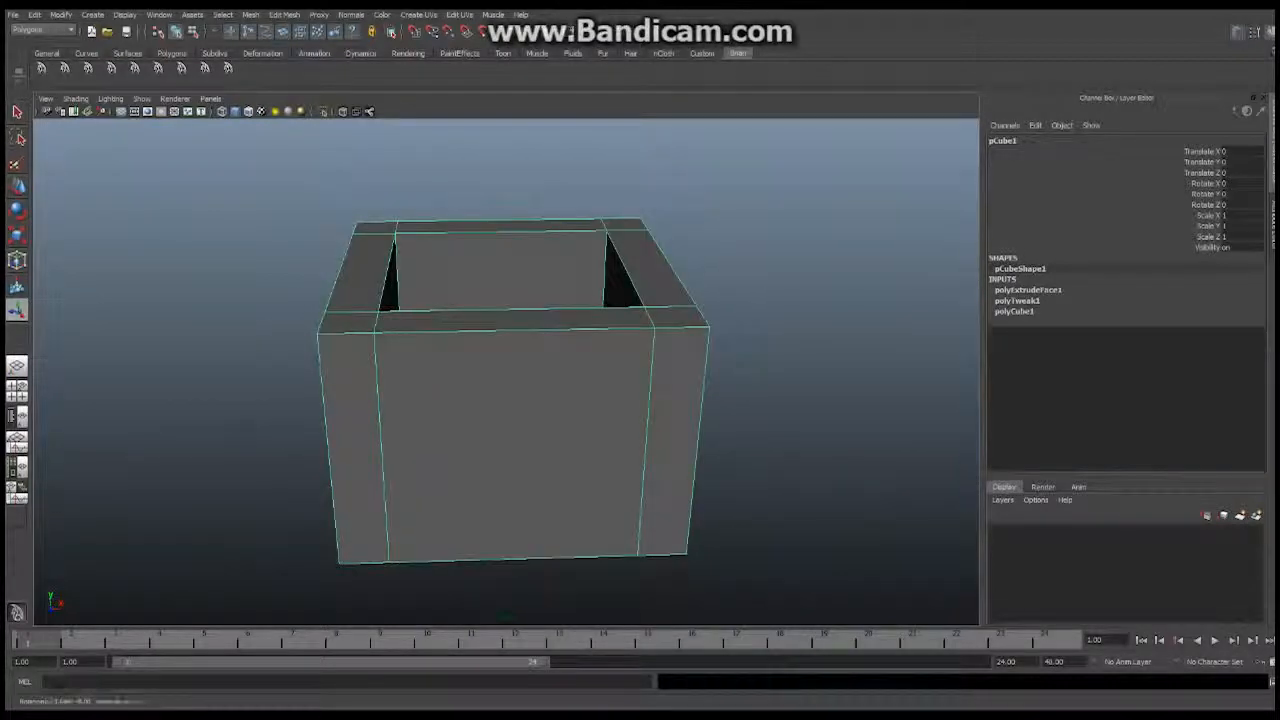
left_click(284, 14)
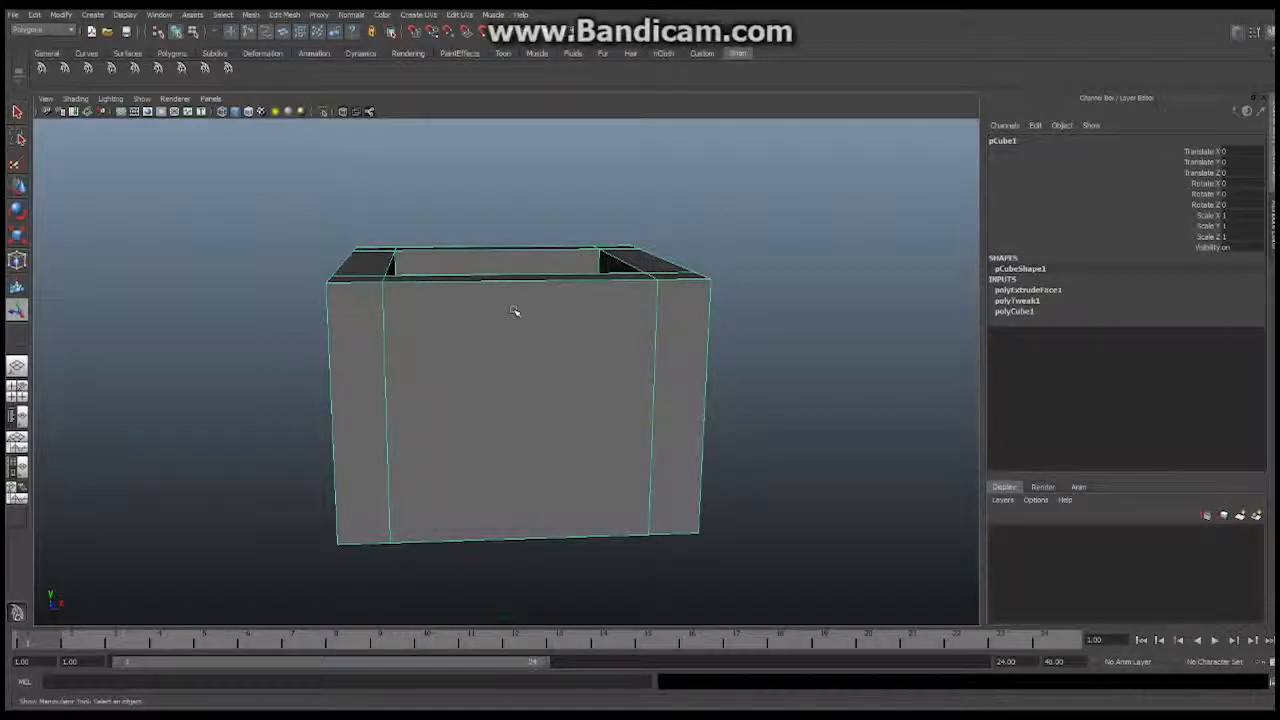
mouse_move(568, 293)
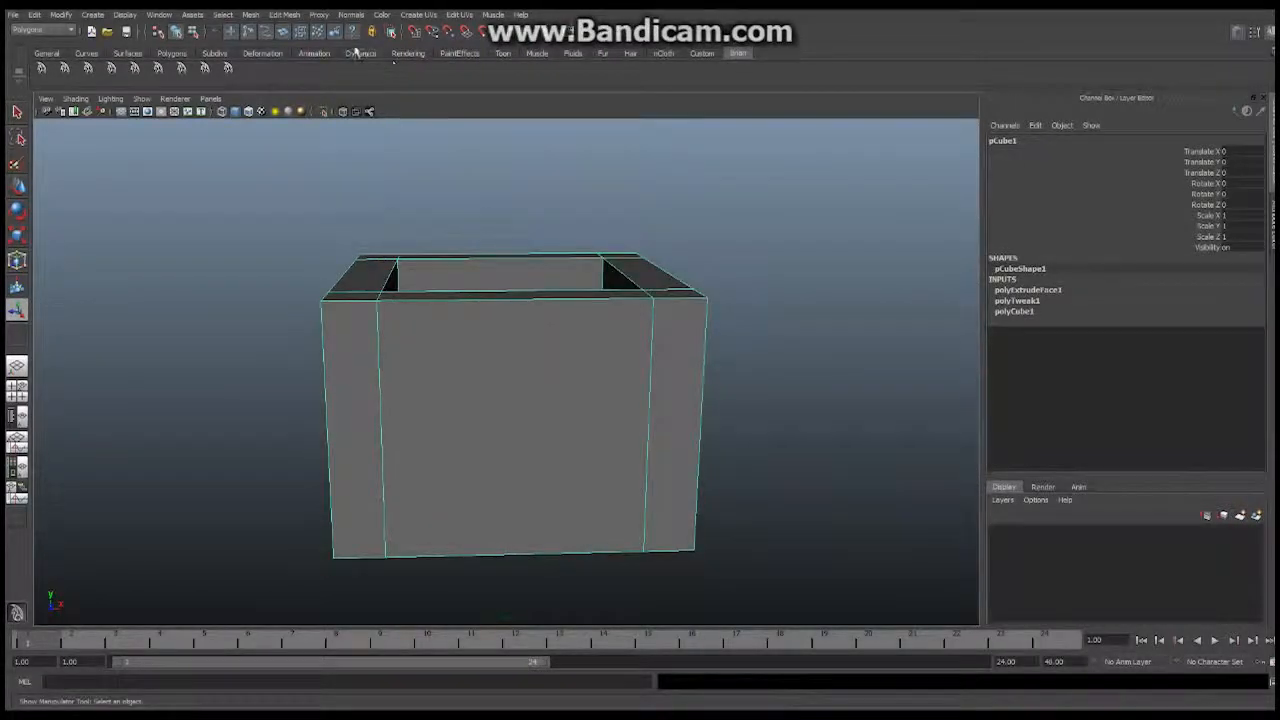
left_click(284, 14)
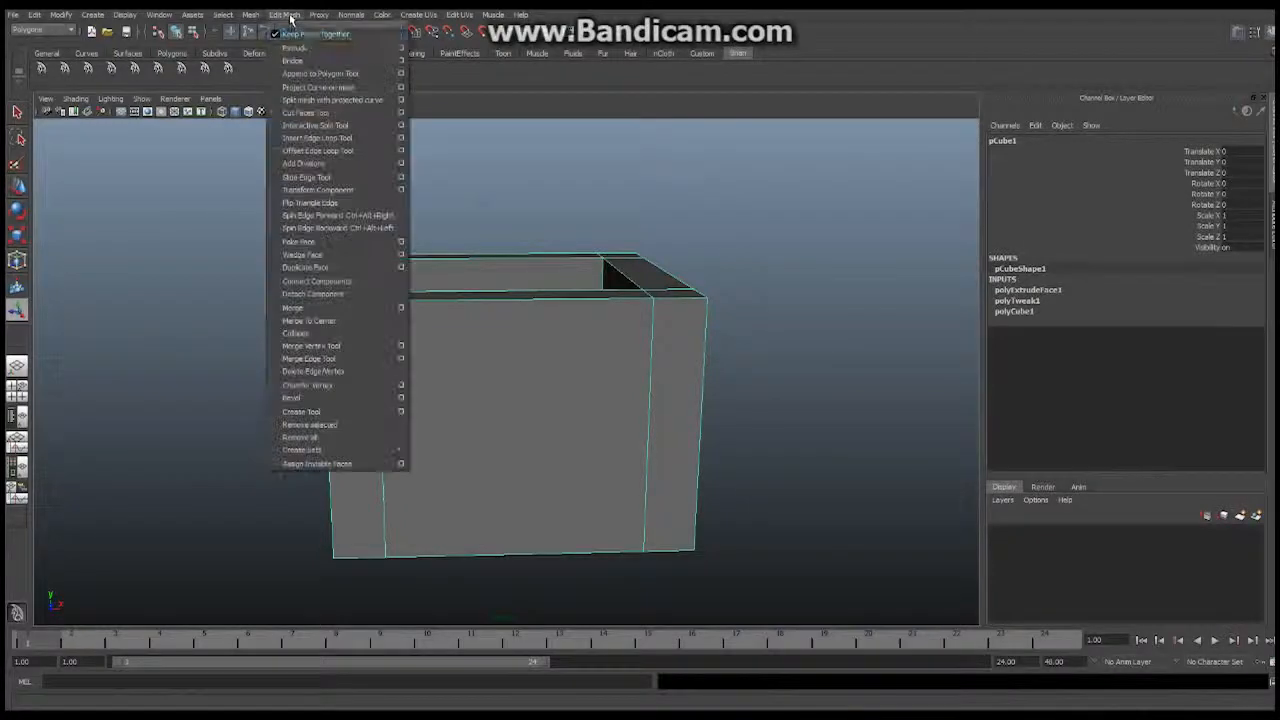
mouse_move(308, 385)
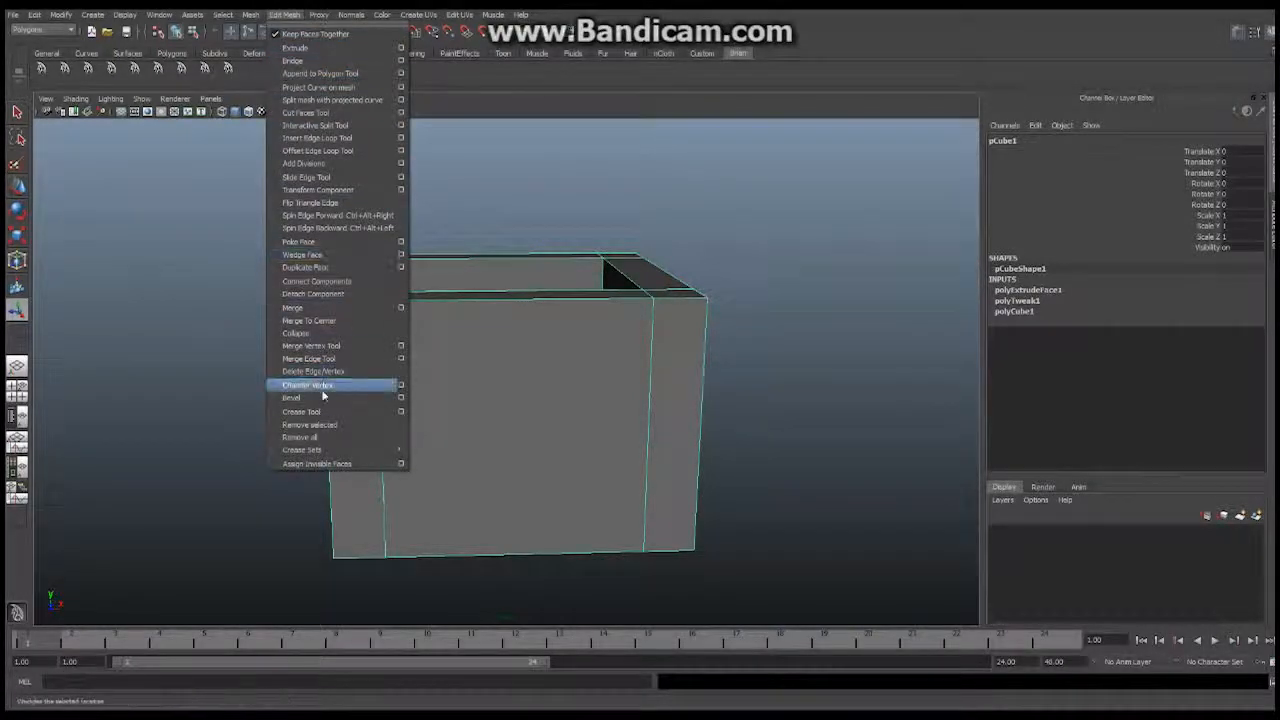
left_click(290, 398)
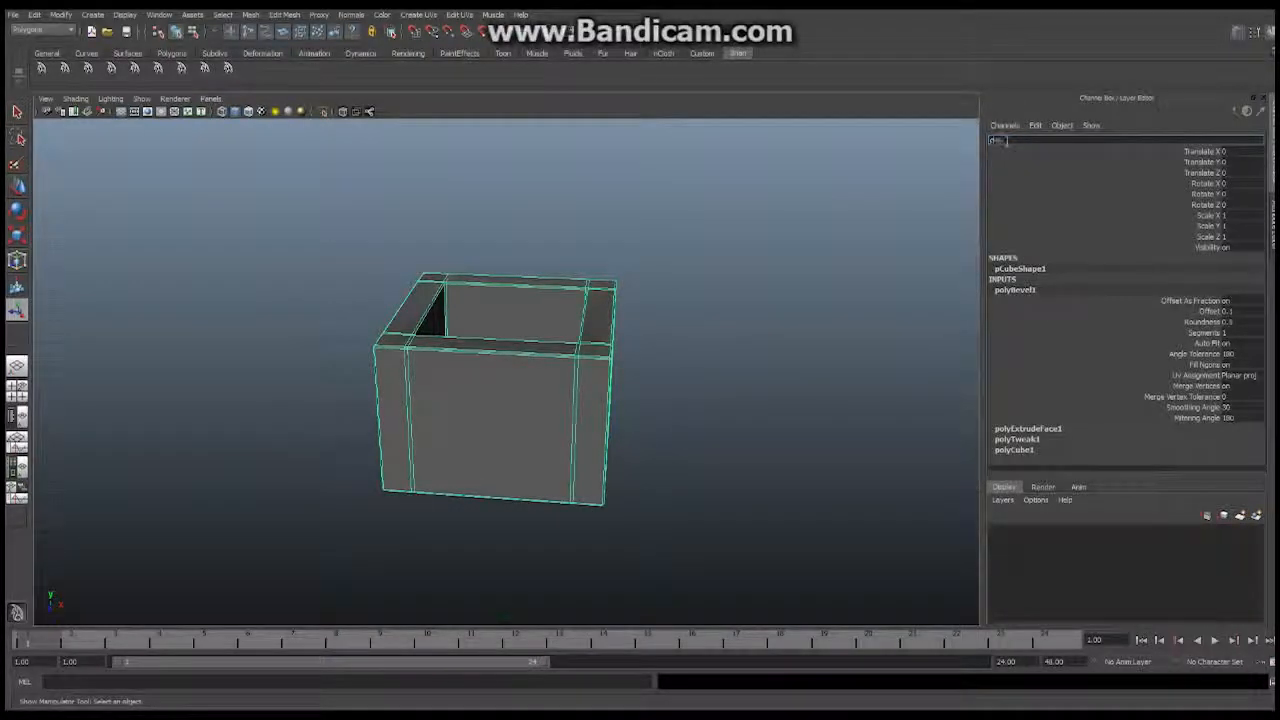
- Rename the beveled hollow box chestBottom
type("chestBottom")
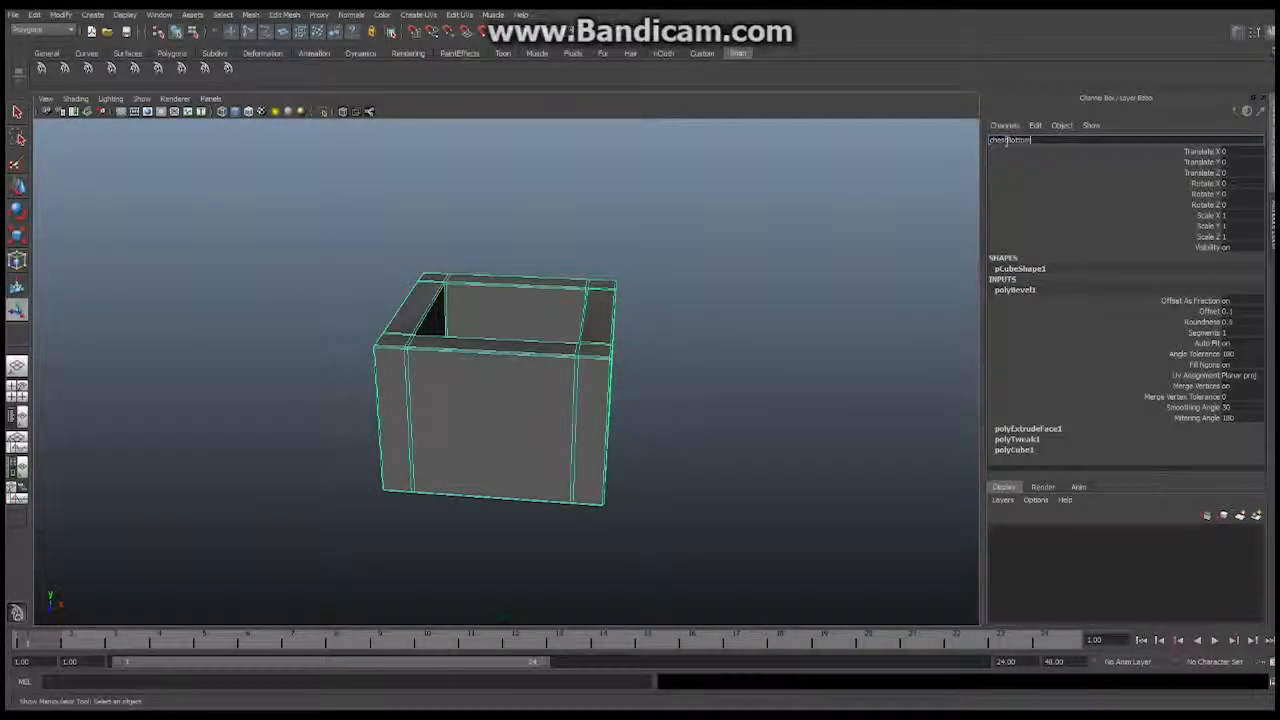
key("enter")
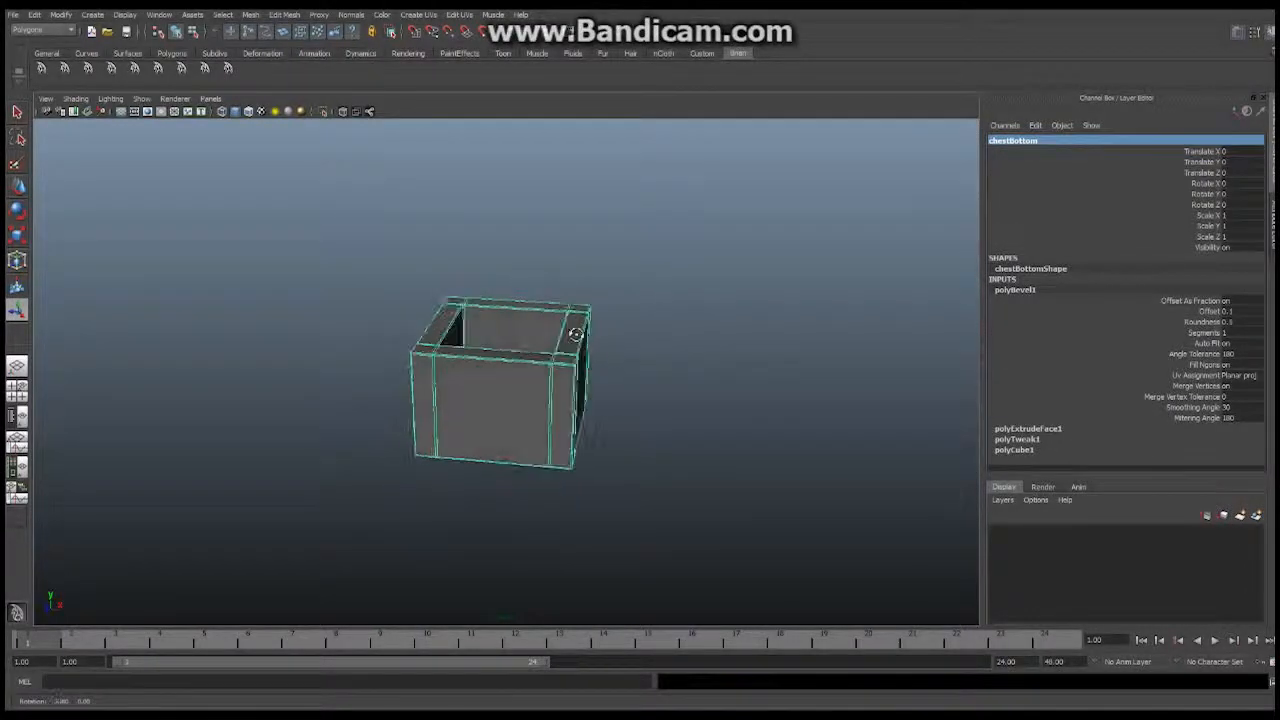
left_click(92, 14)
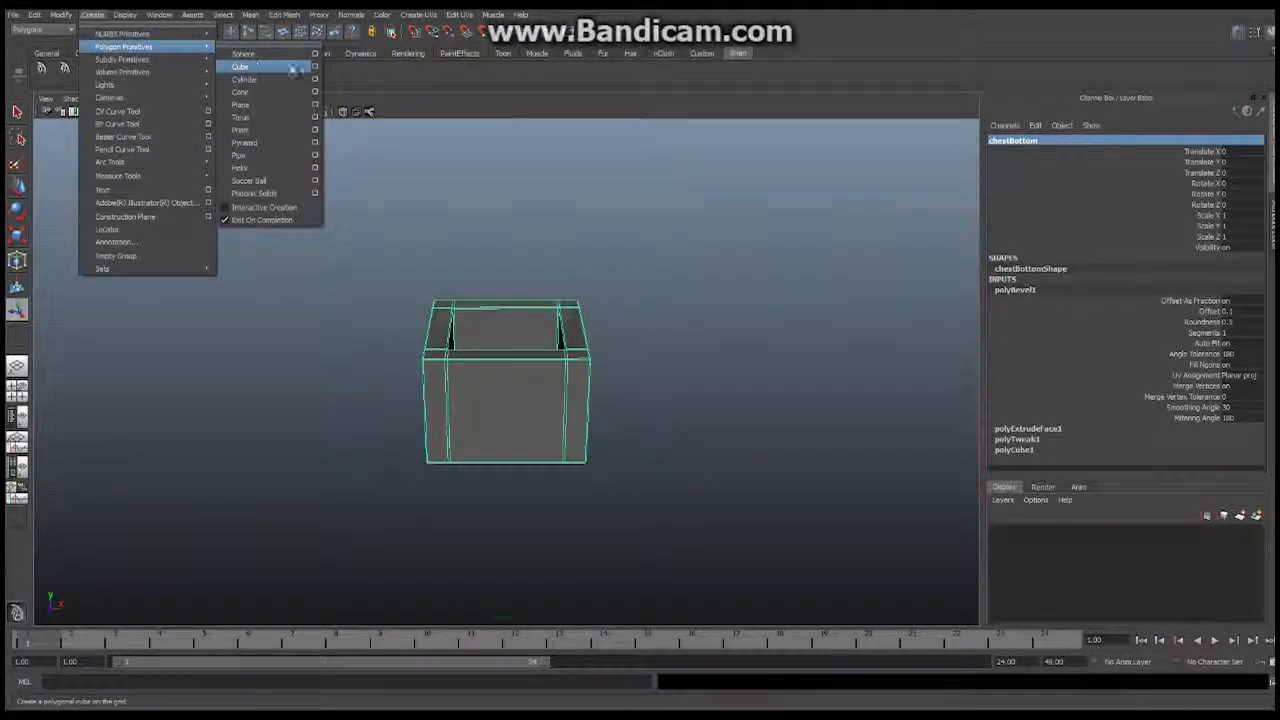
- Create a 14 by 5 by 14 cube with 3 width and depth subdivisions
left_click(315, 66)
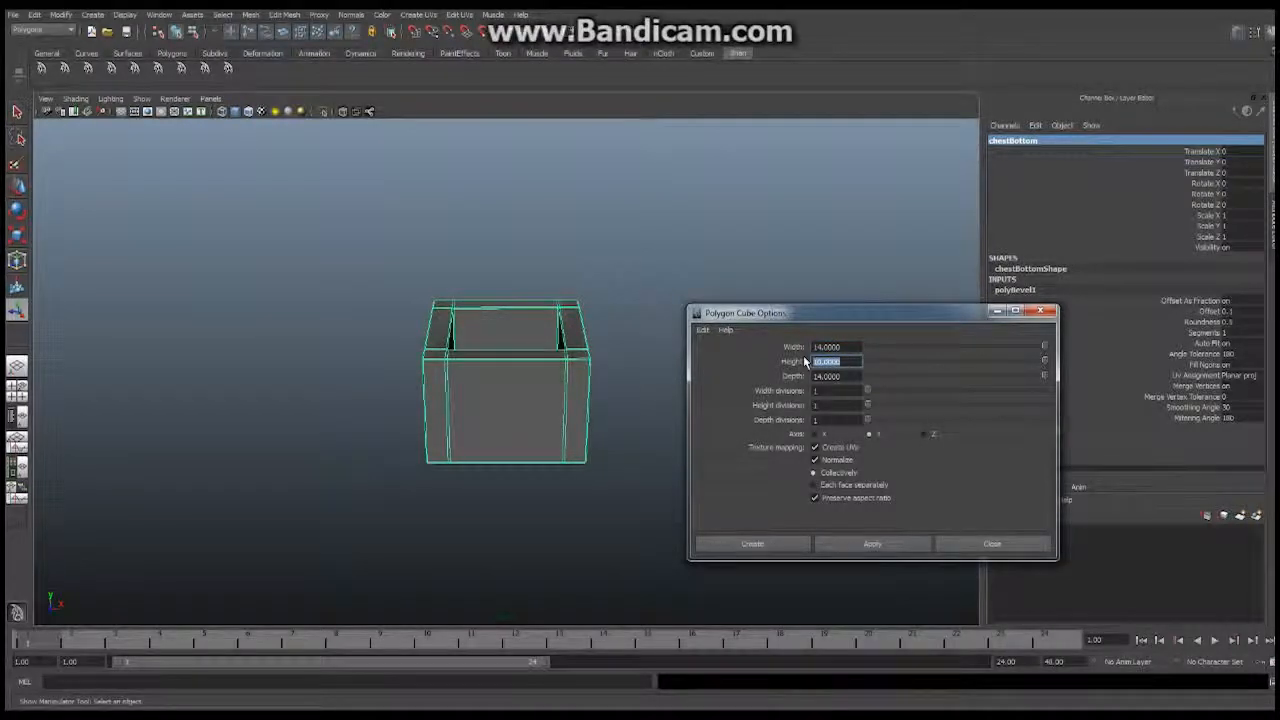
type("5.0000")
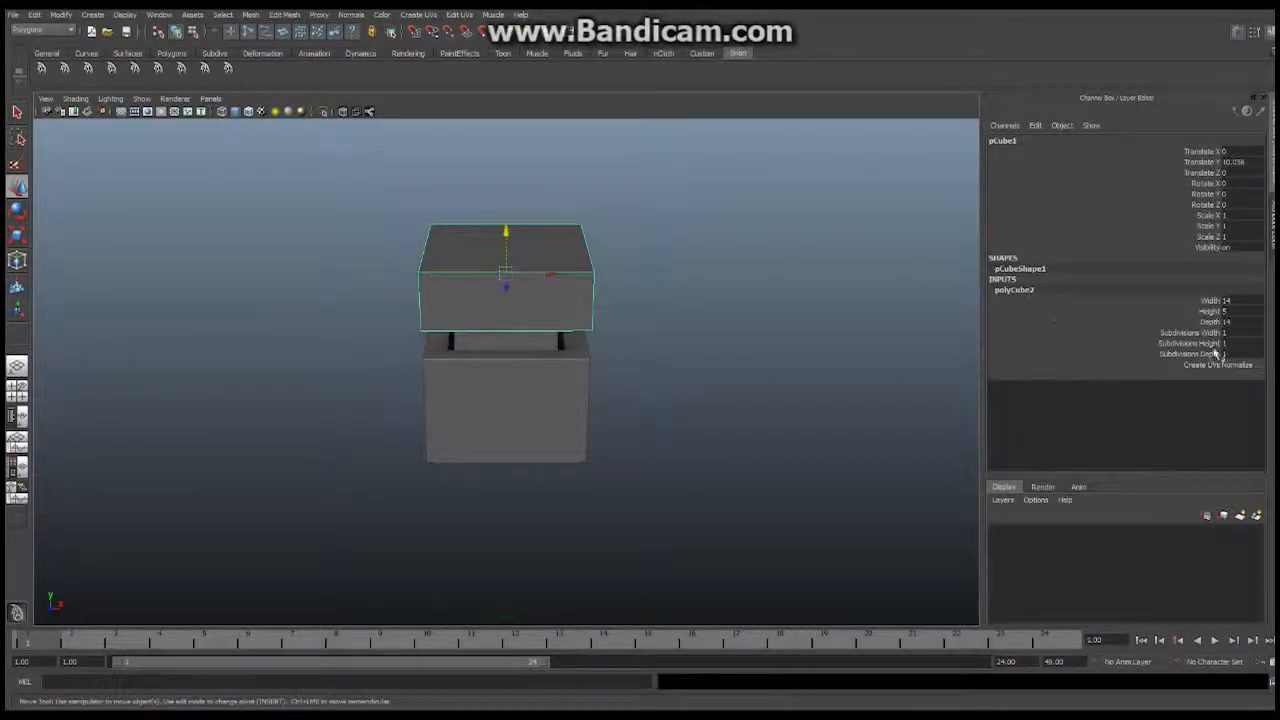
left_click(1243, 332)
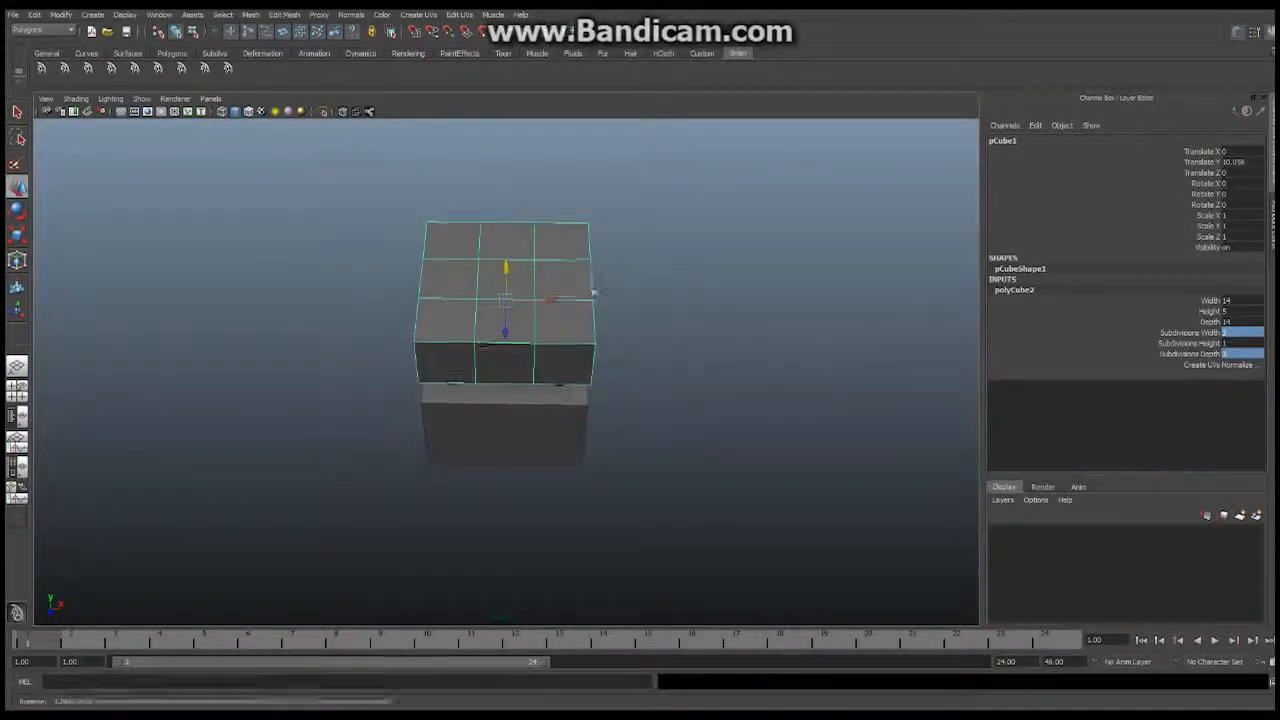
left_click(210, 98)
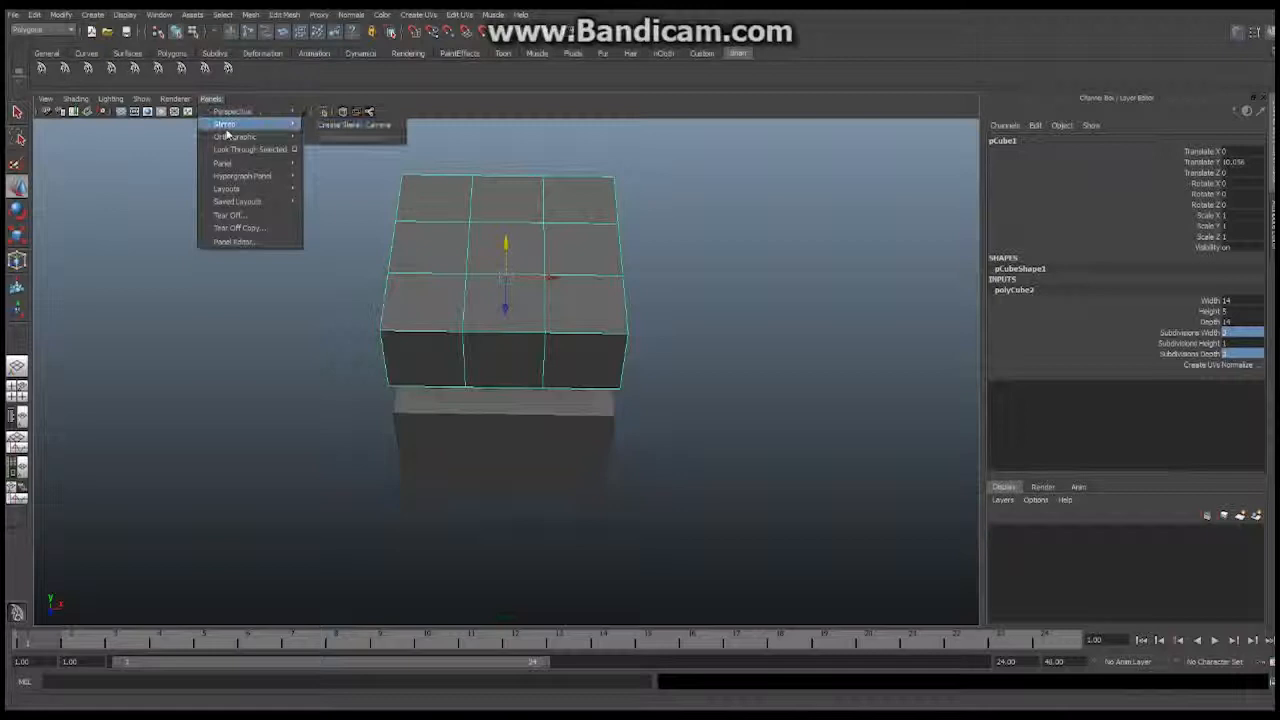
- From the top view, scale the lid's inner edges outward toward its rim
left_click(234, 136)
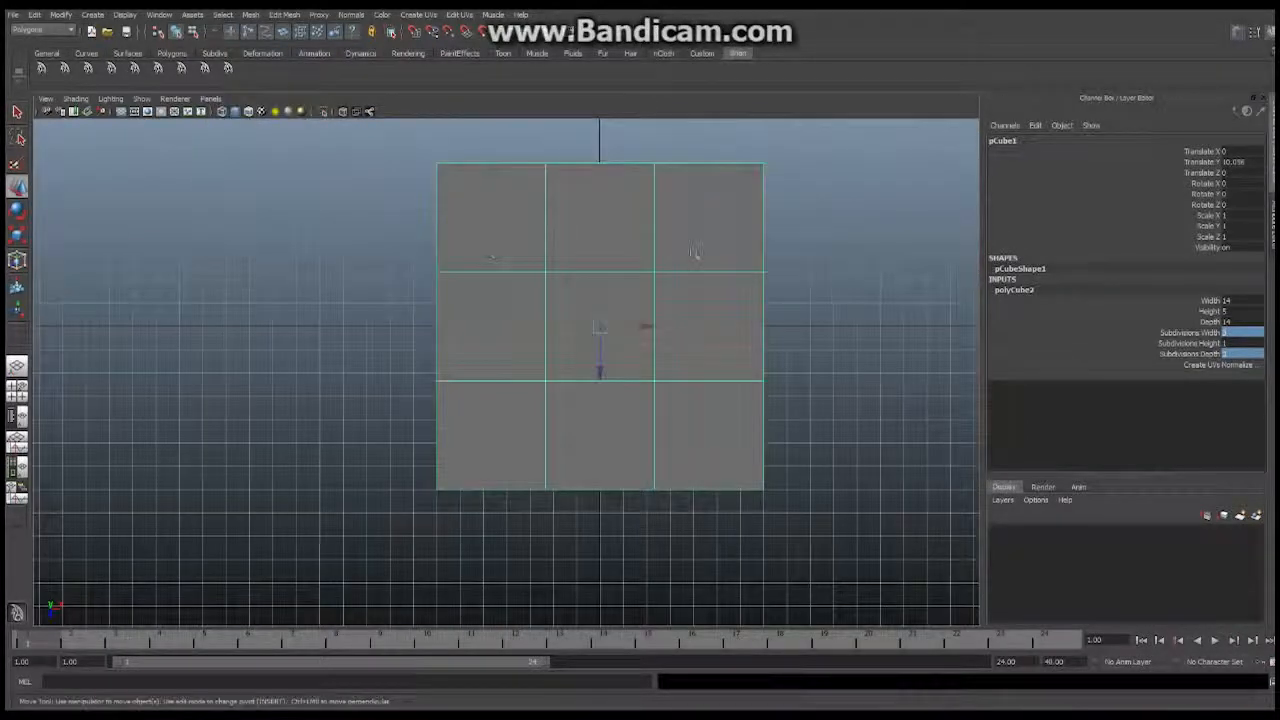
right_click(600, 327)
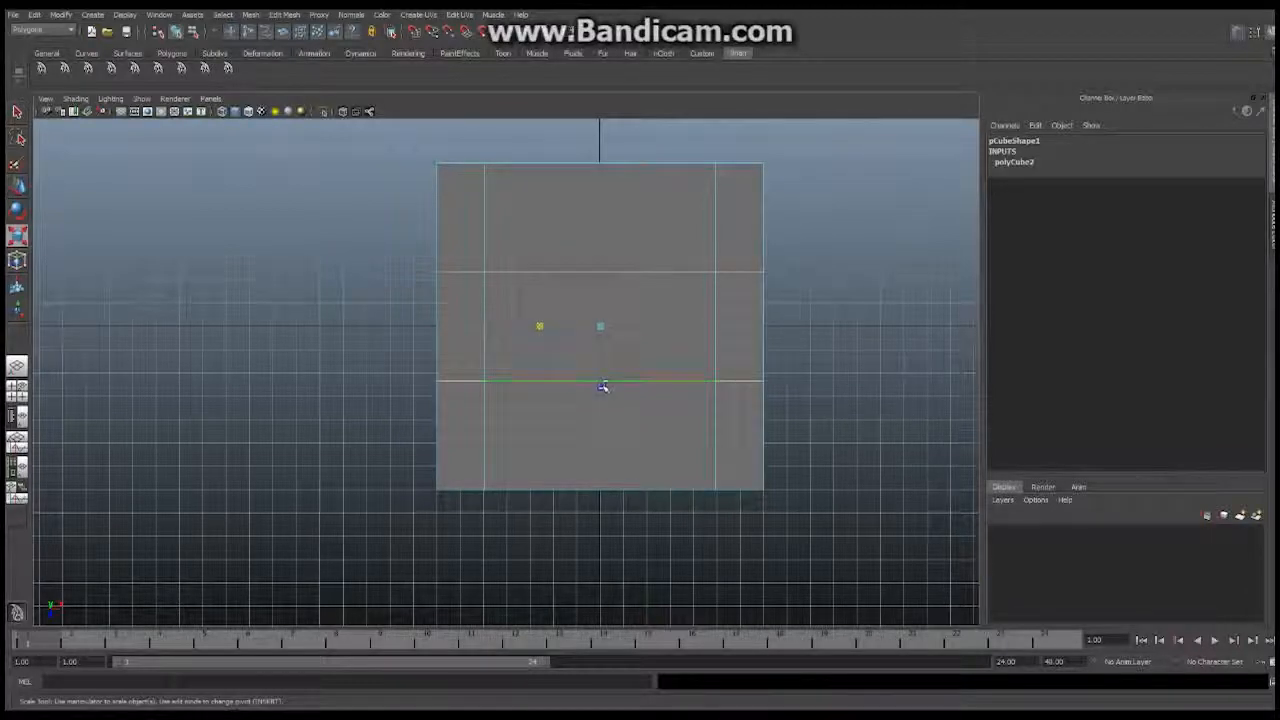
left_click_drag(600, 387, 600, 447)
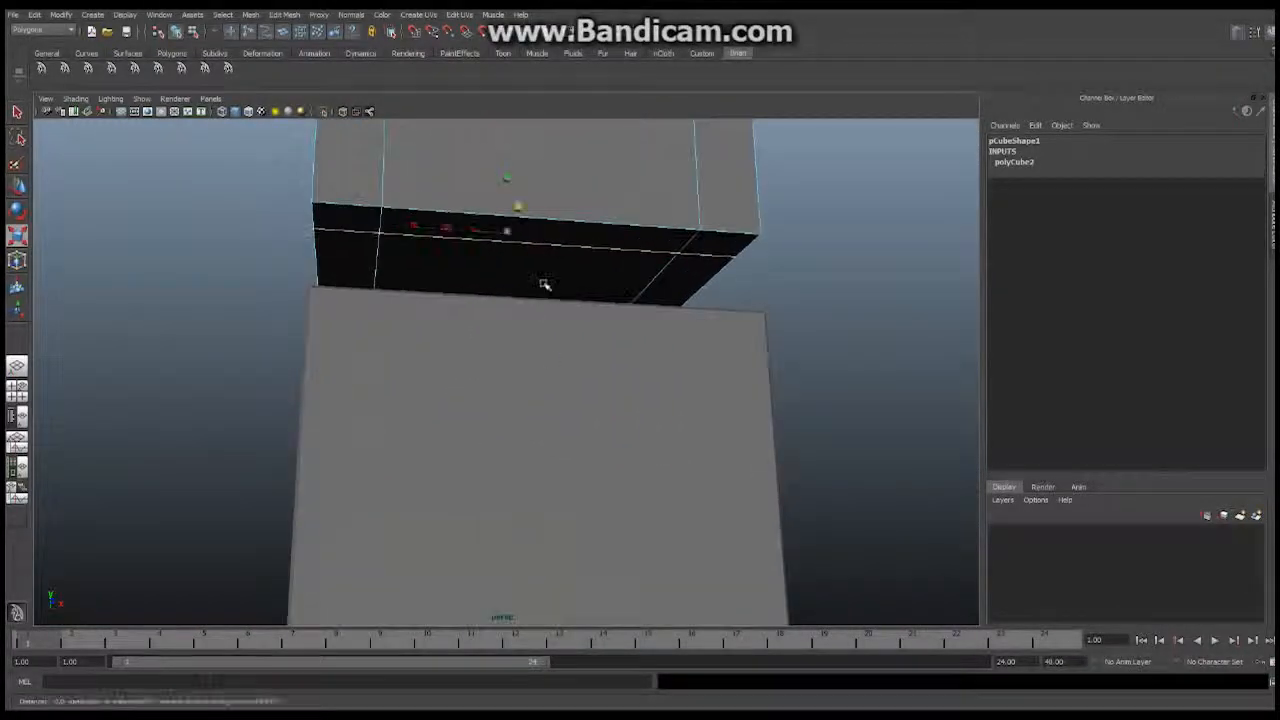
- Extrude the lid's central underside face inward, then return to object mode
right_click(546, 275)
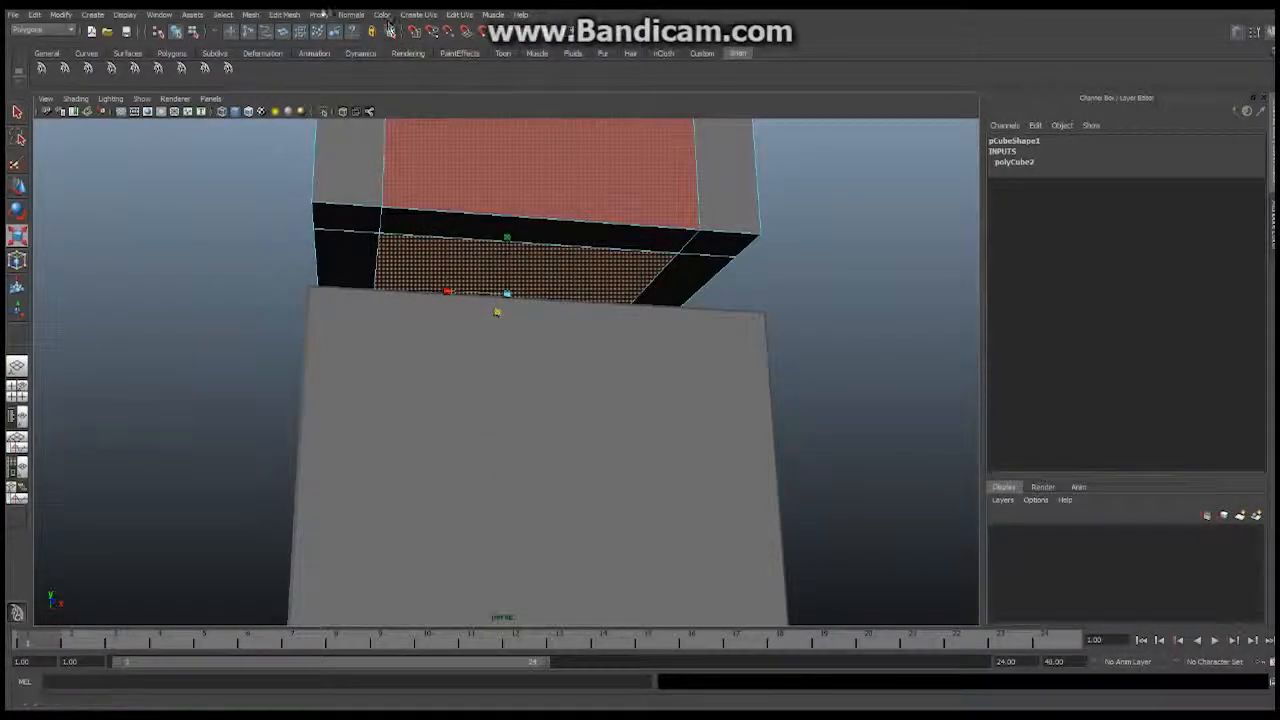
left_click(283, 14)
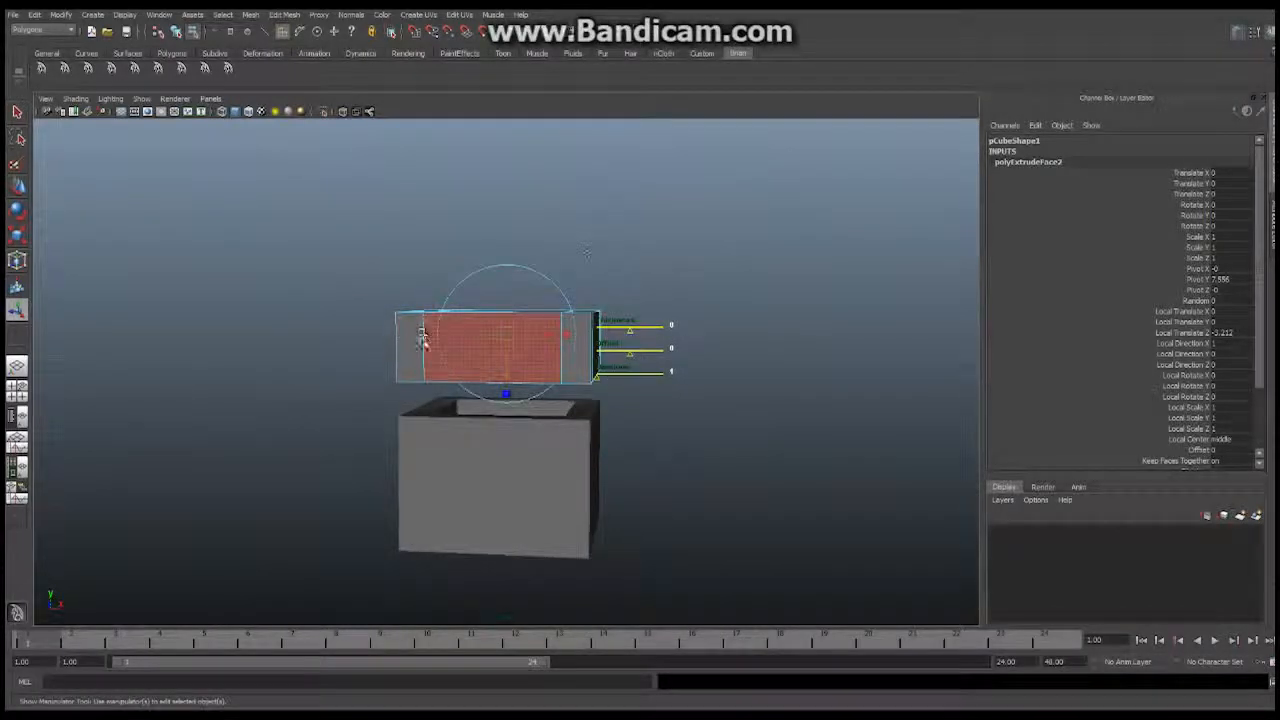
right_click(500, 345)
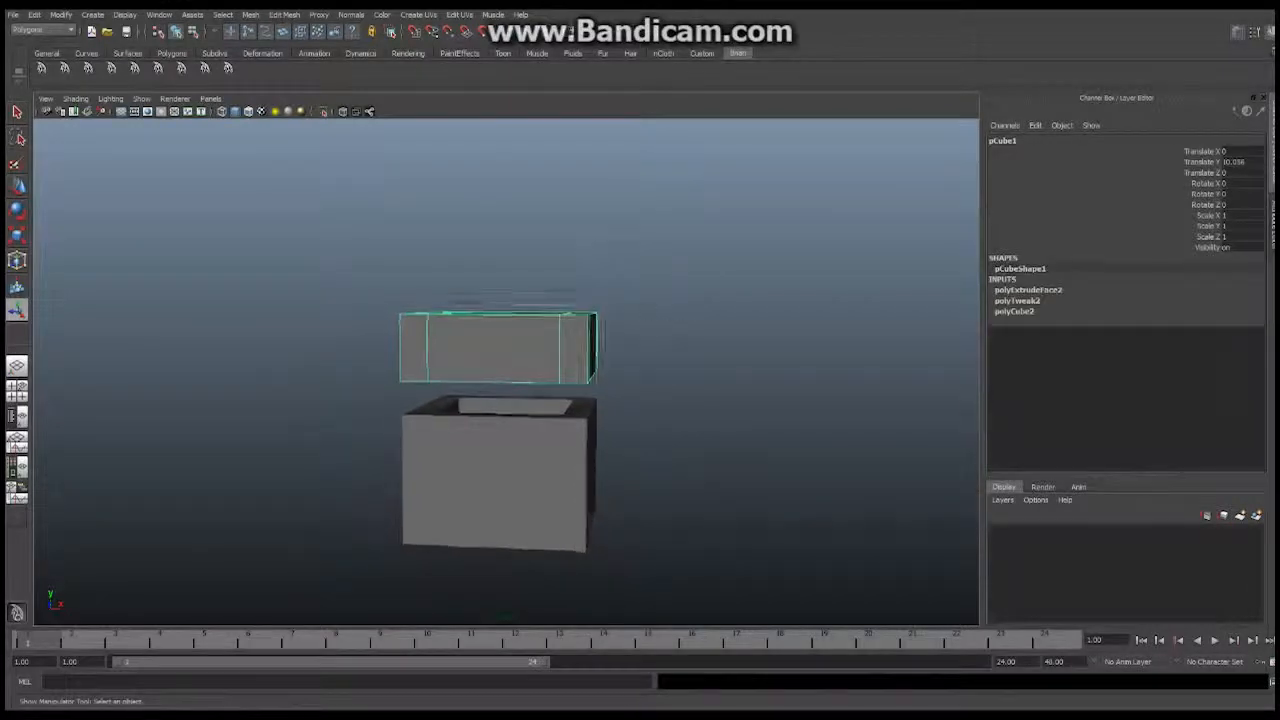
left_click(283, 14)
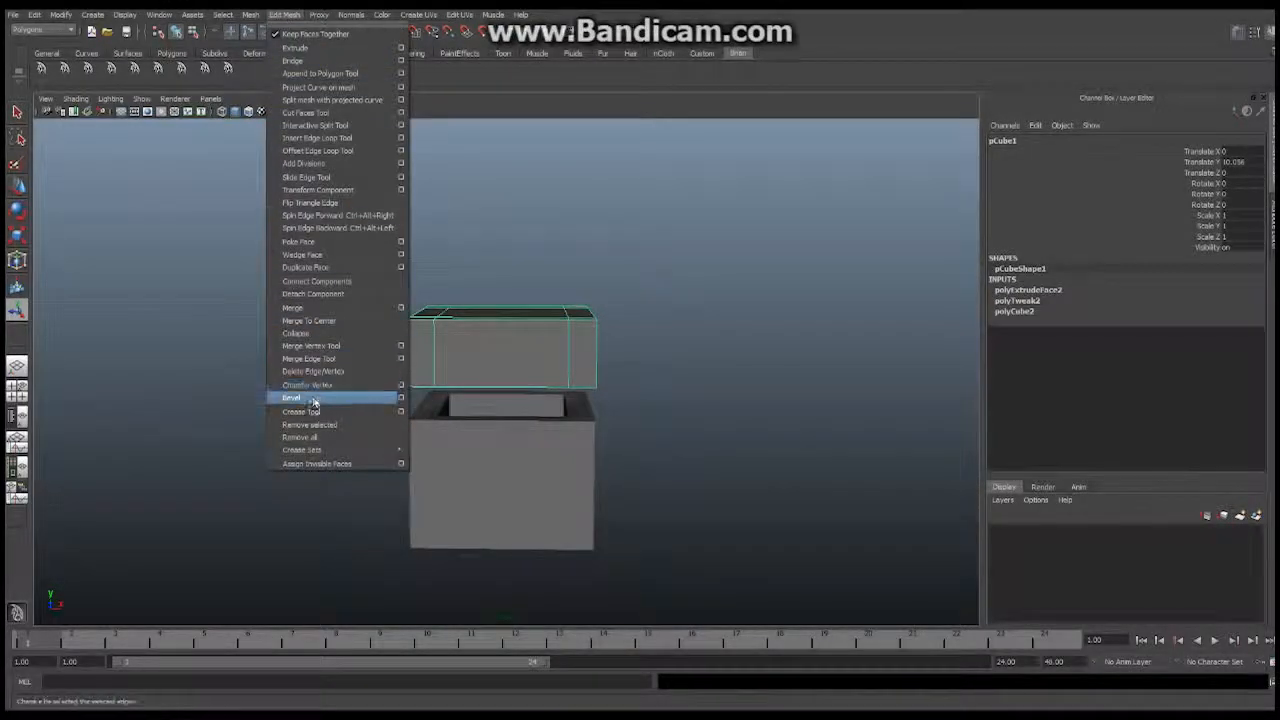
- Apply Edit Mesh > Bevel to the lid's edges
left_click(291, 397)
type("chestTop")
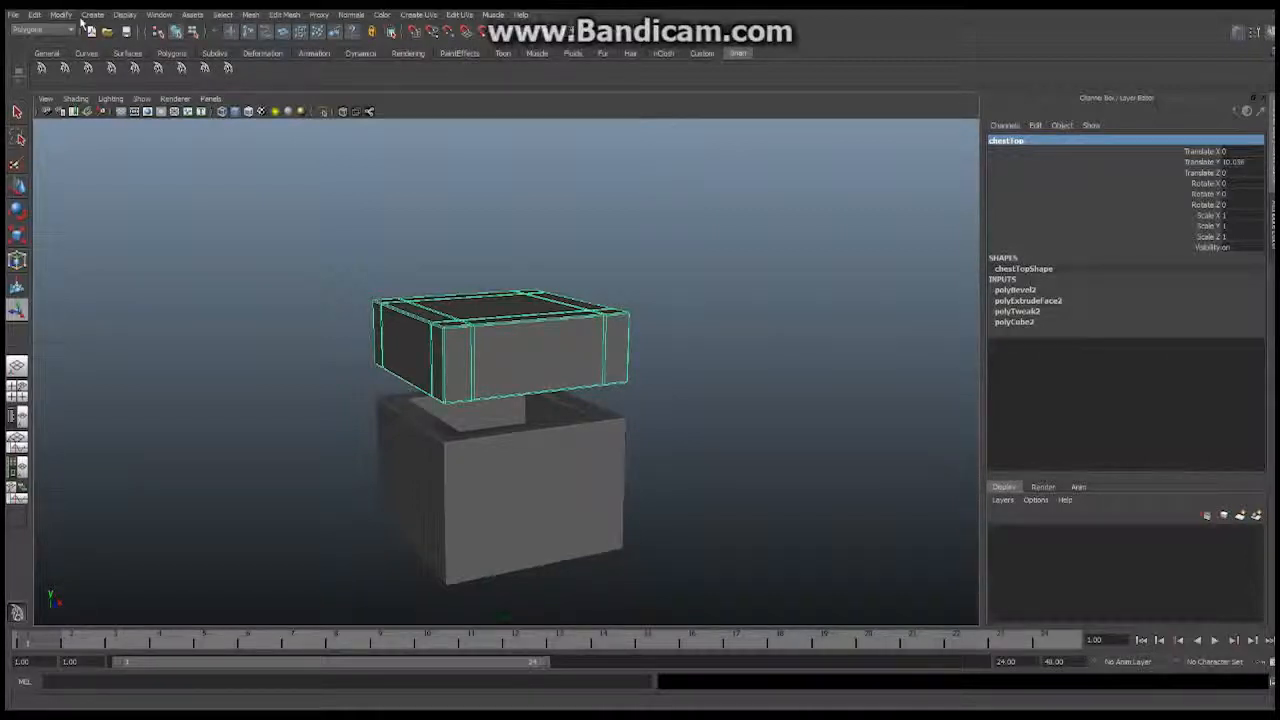
- Create a 2 by 4 by 1 latch cube at the chest front and bevel its edges
left_click(92, 14)
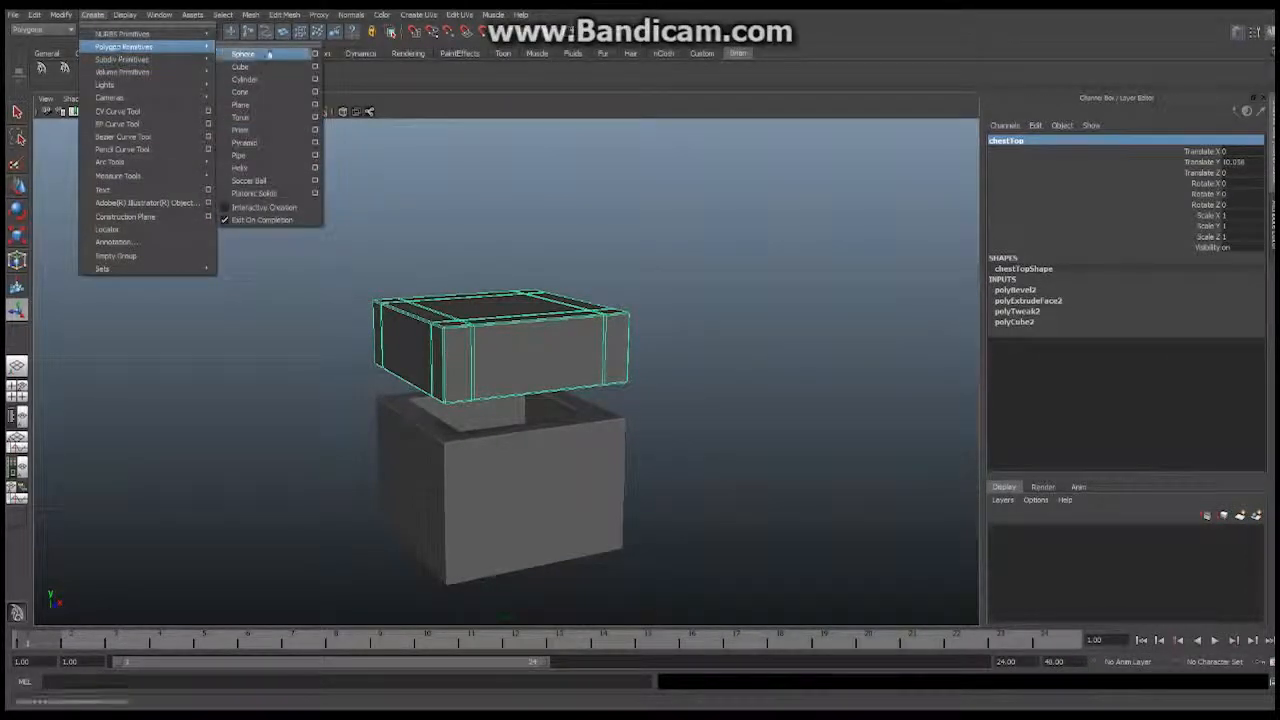
mouse_move(240, 66)
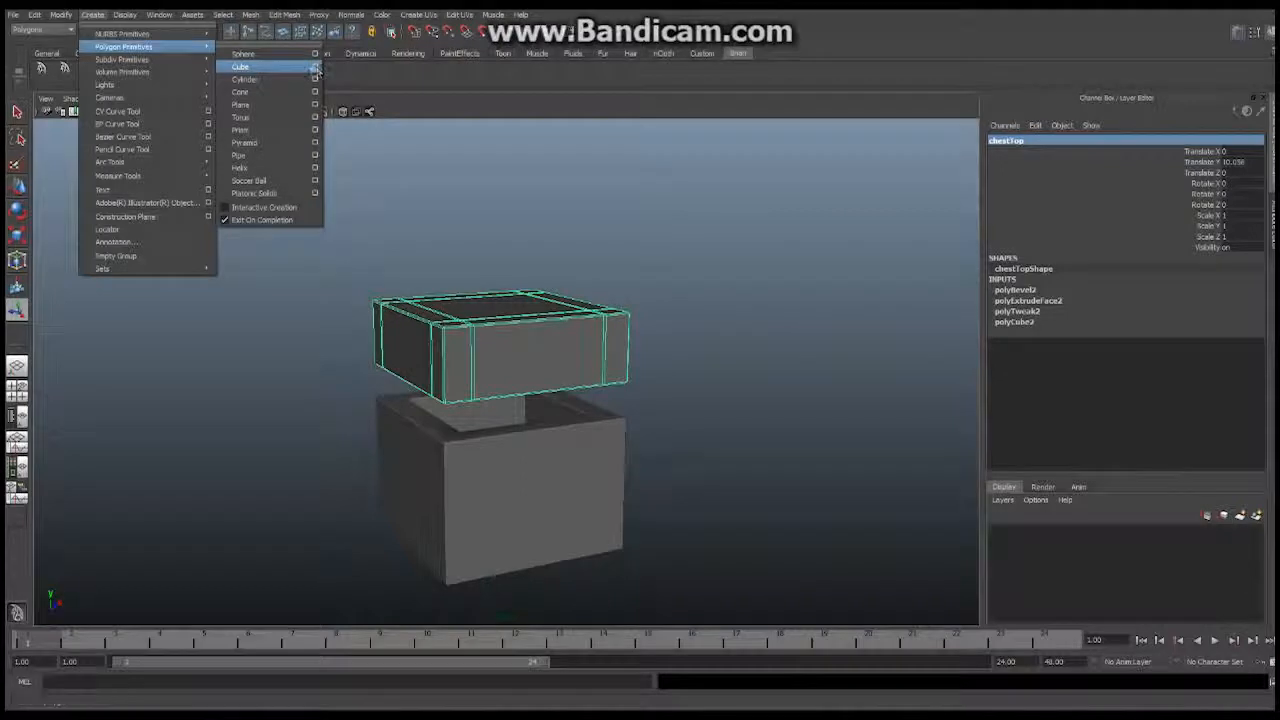
left_click(315, 66)
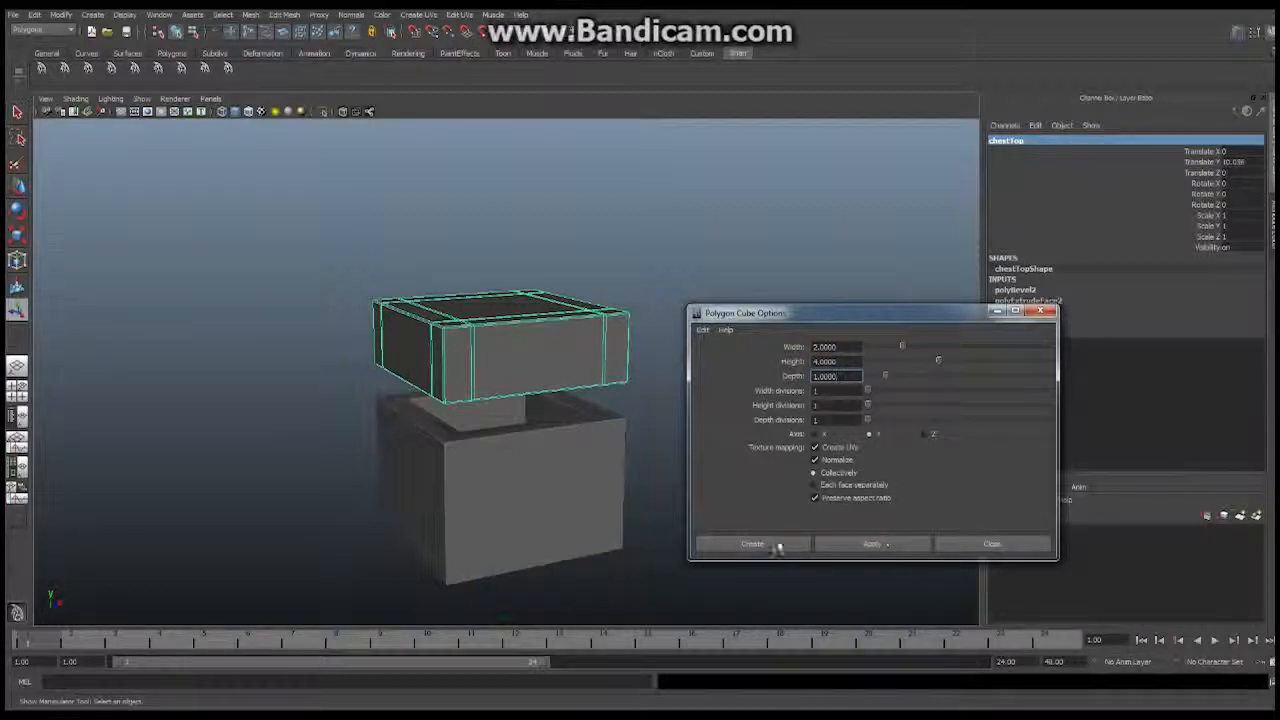
left_click(752, 543)
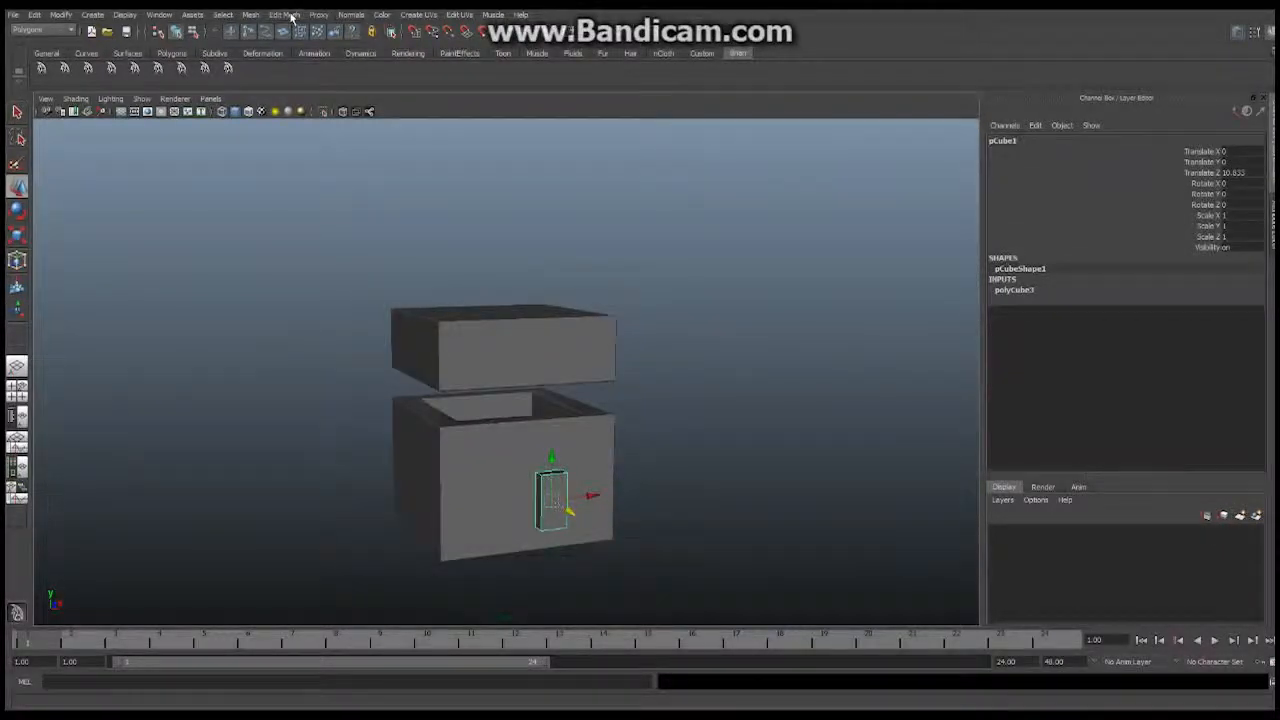
left_click(284, 14)
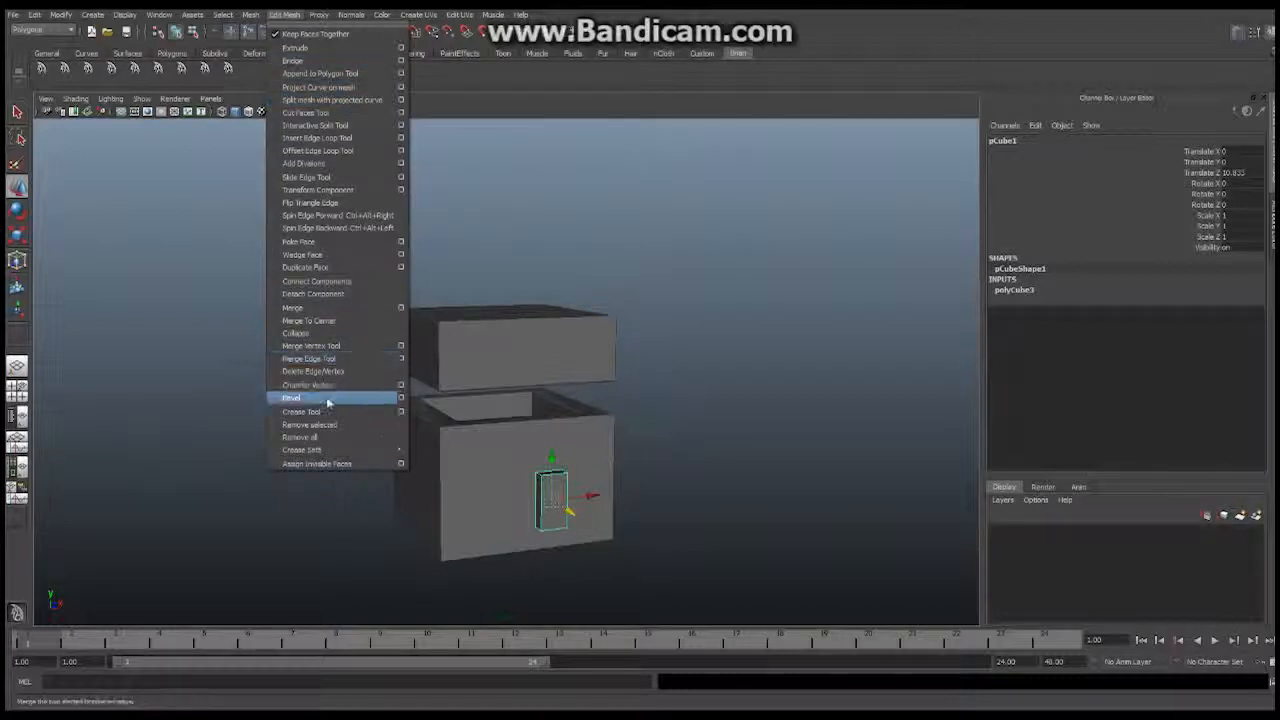
left_click(290, 398)
type("chestLatch")
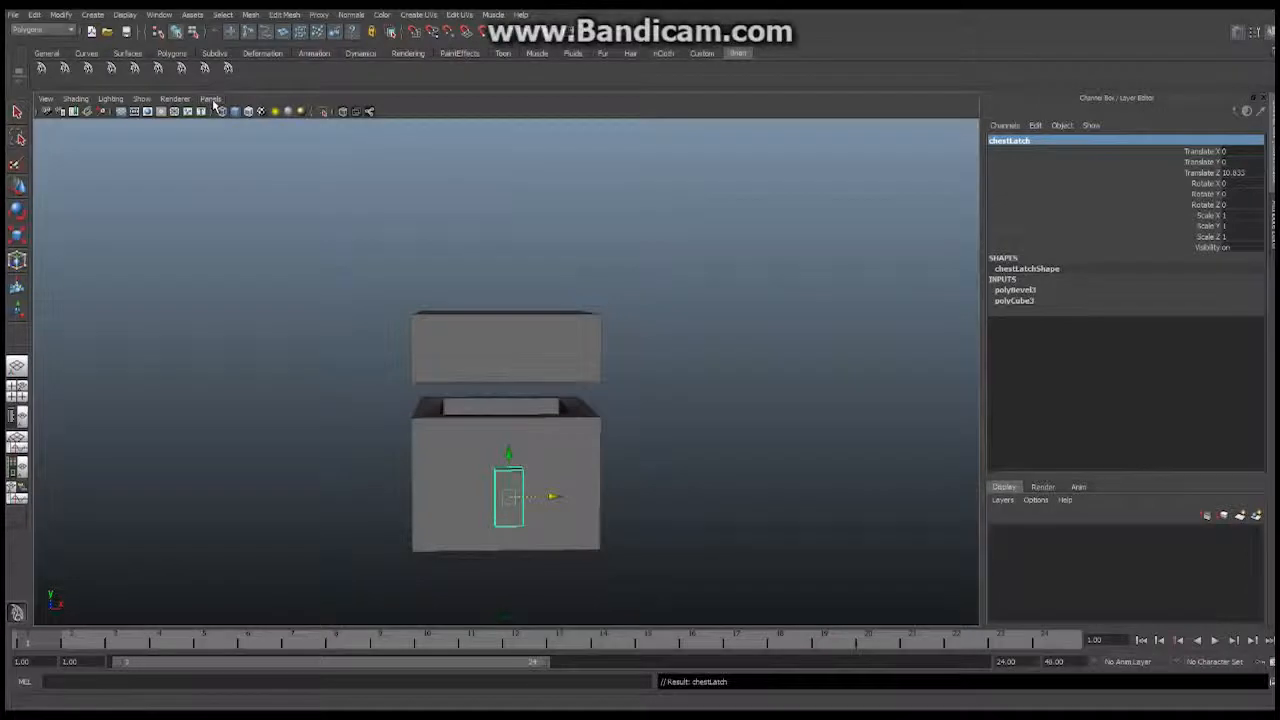
- In front view, raise the latch to the lid's bottom edge and slide it against the chest front
left_click(210, 98)
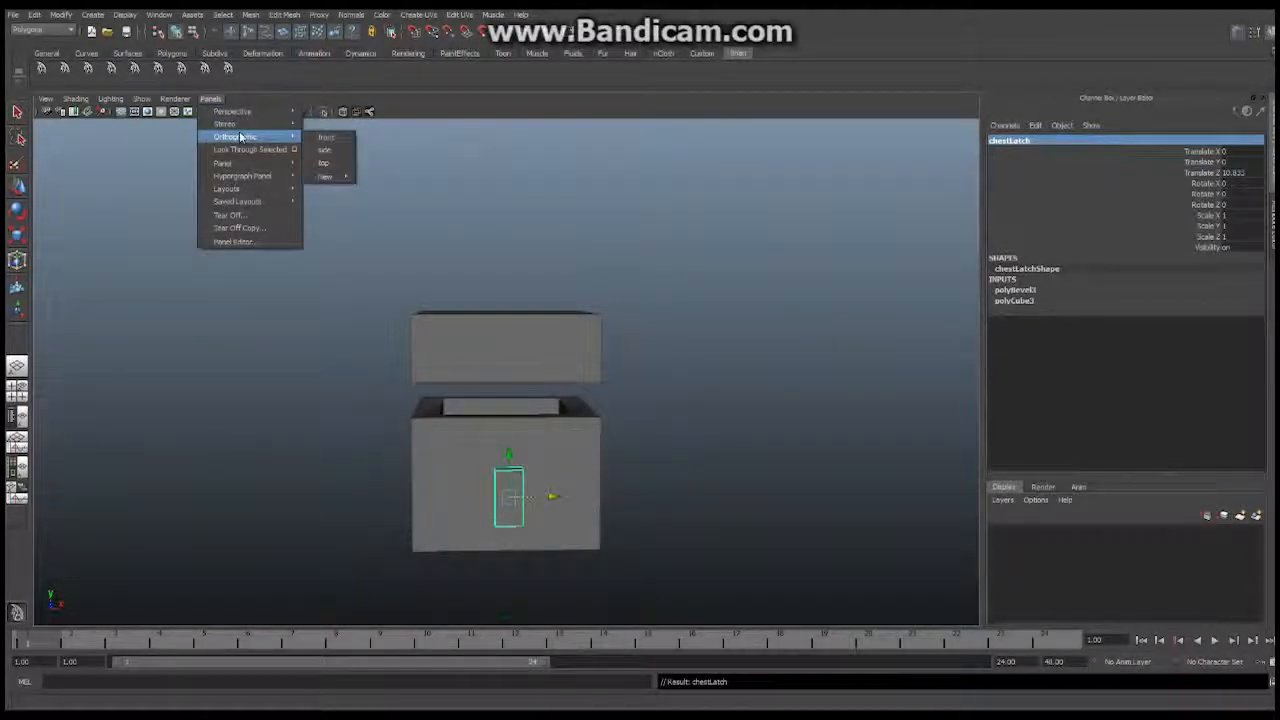
left_click(326, 137)
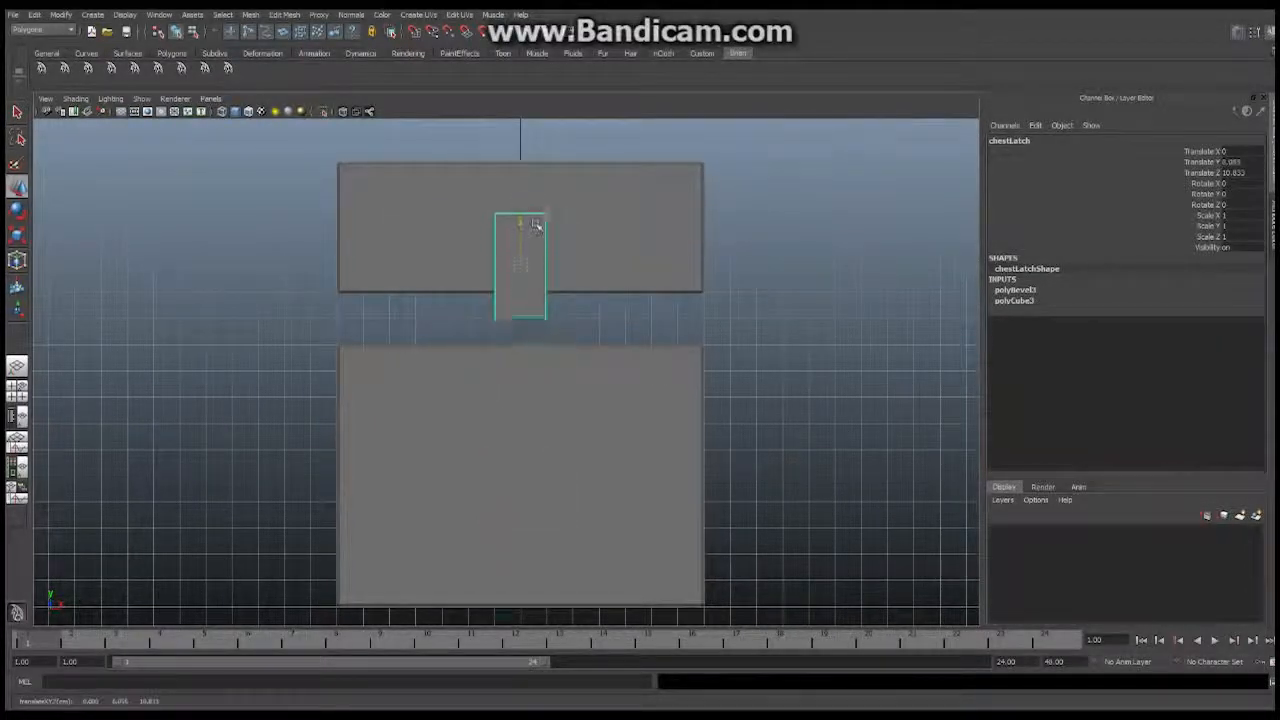
left_click_drag(520, 225, 520, 255)
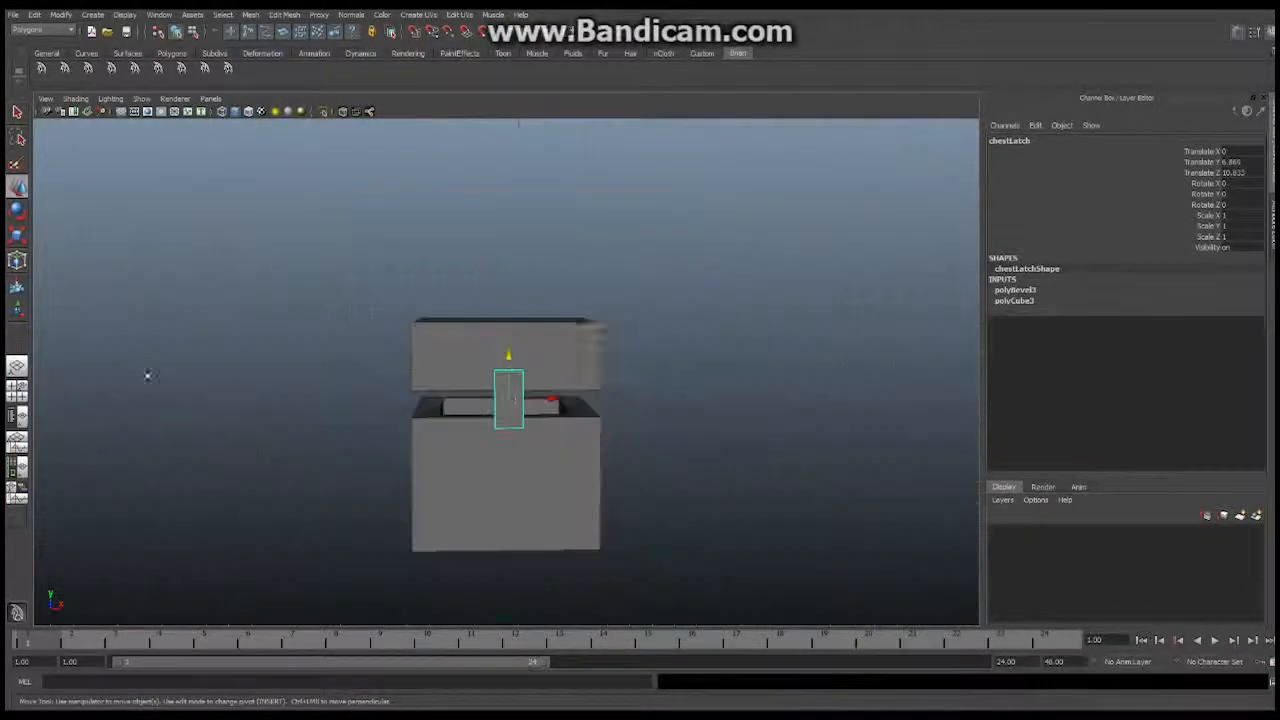
left_click_drag(508, 398, 616, 383)
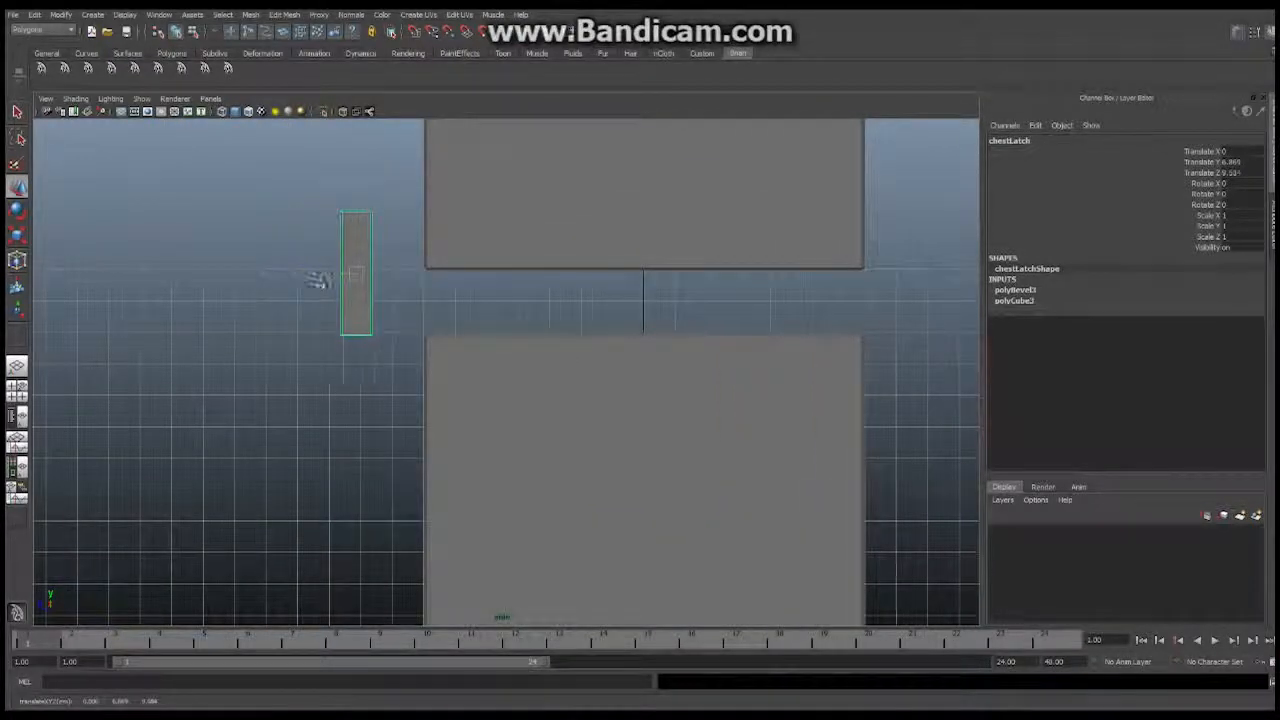
left_click_drag(355, 275, 405, 275)
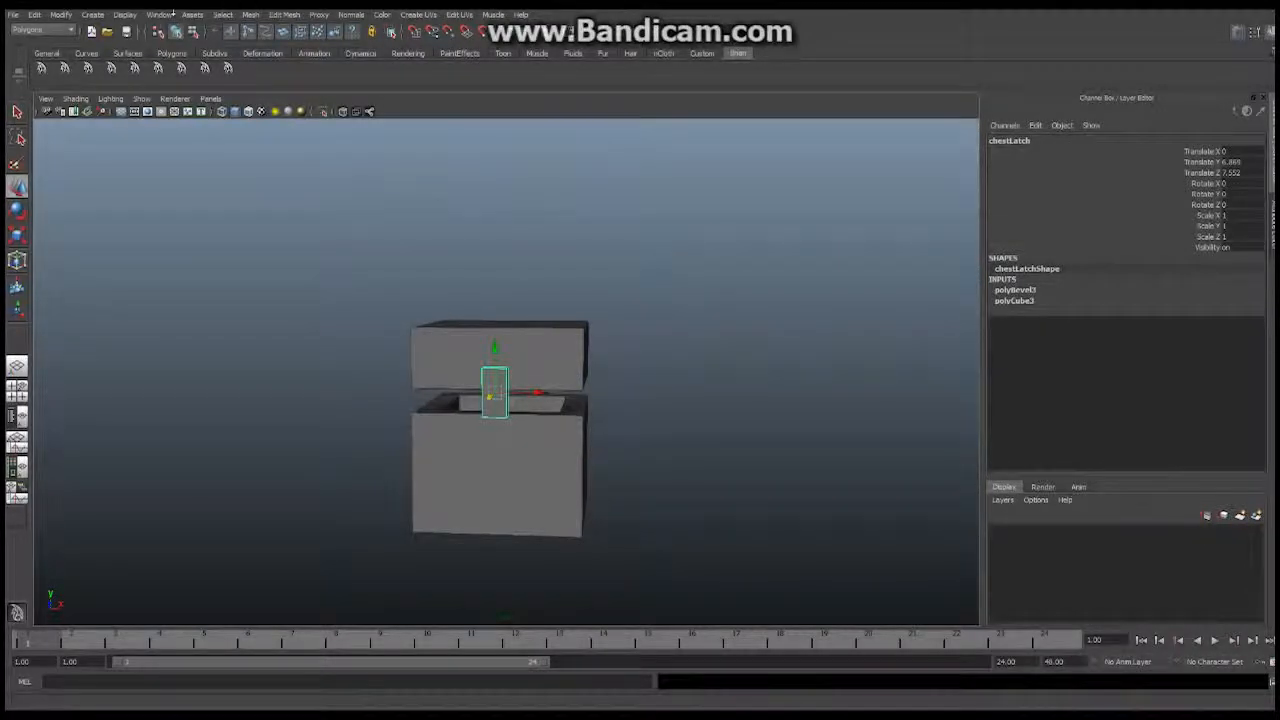
- Parent chestLatch under chestTop in the Outliner and lift the lid to confirm the latch follows
left_click(159, 14)
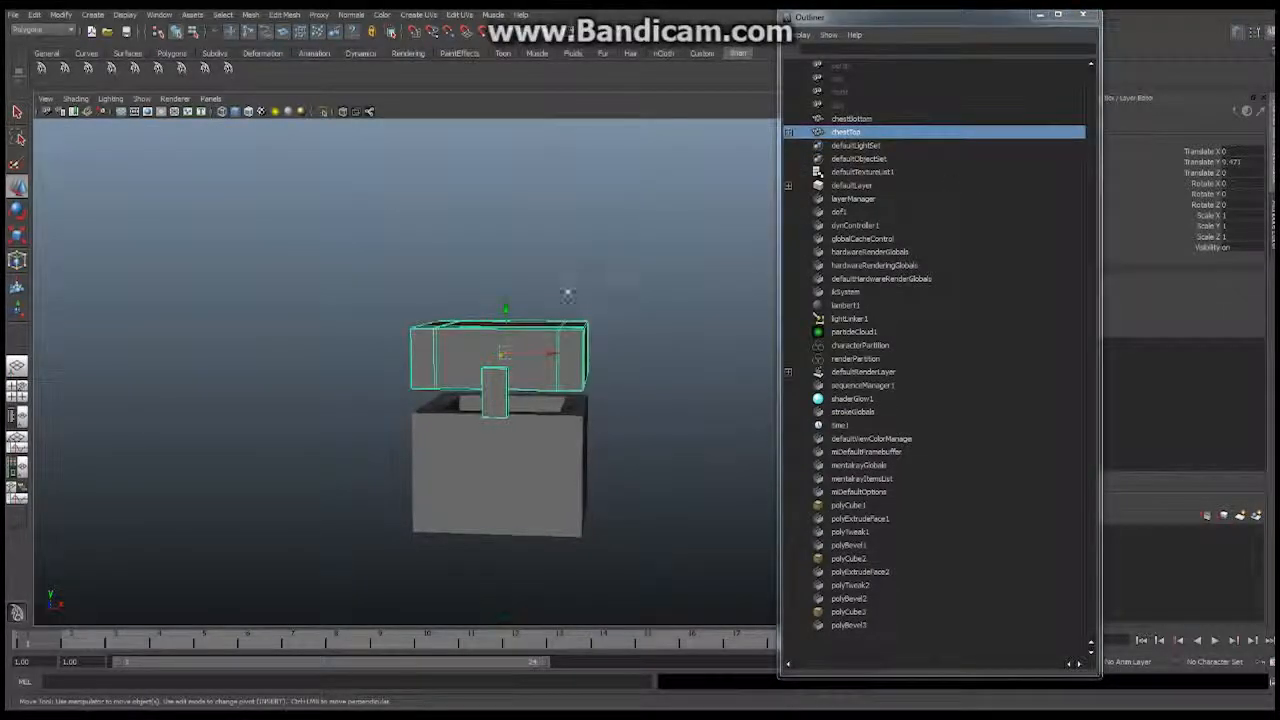
left_click_drag(505, 360, 505, 295)
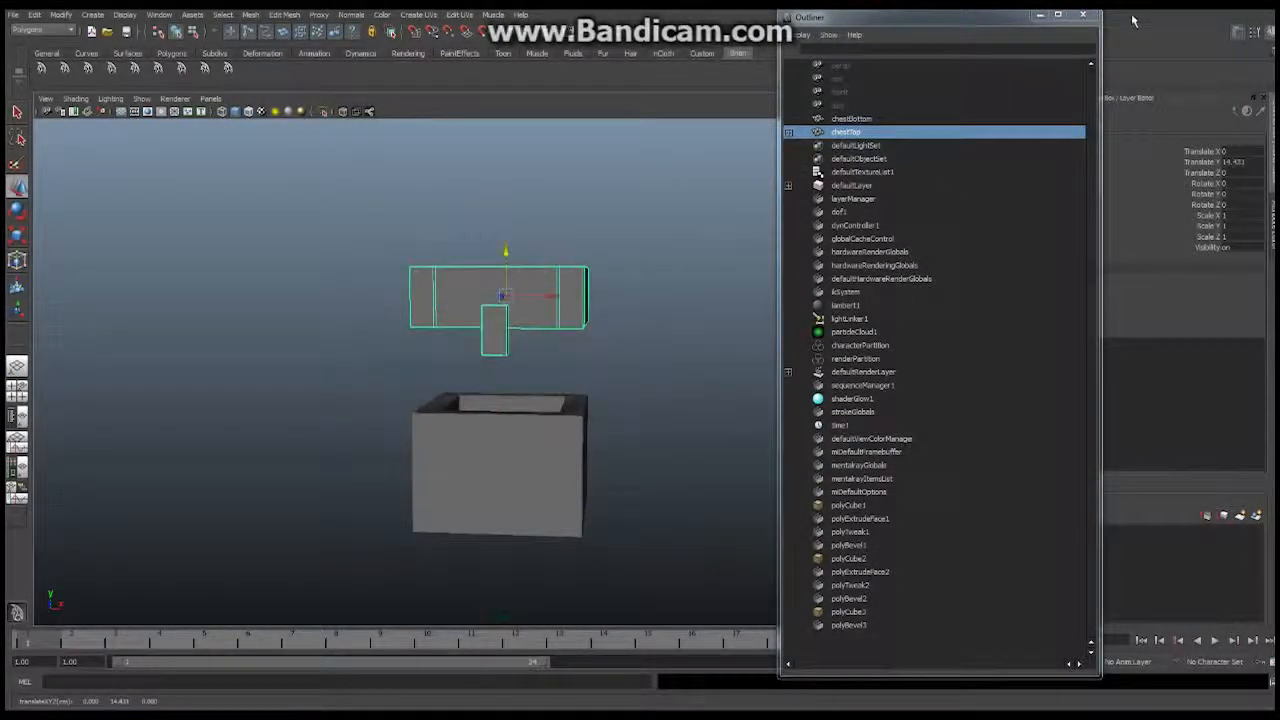
left_click(1083, 16)
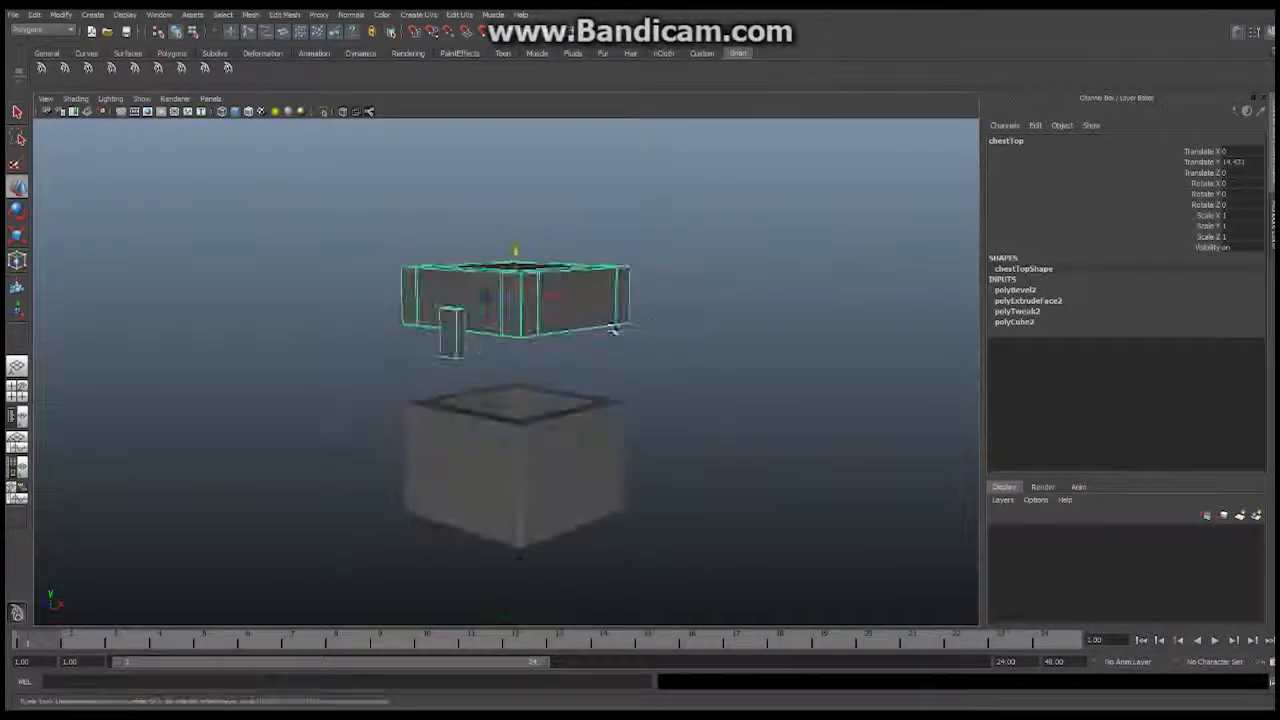
- Lower chestTop back onto chestBottom and delete history for all objects
left_click_drag(520, 350, 530, 280)
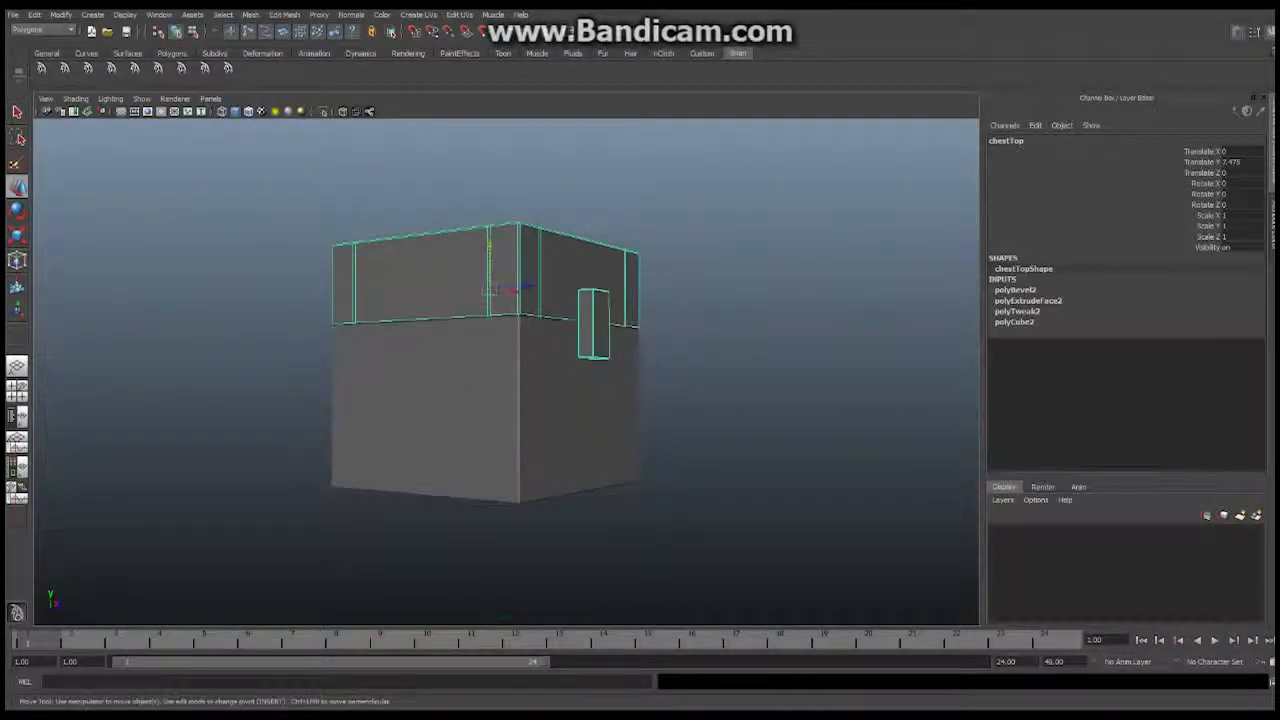
left_click_drag(490, 290, 510, 360)
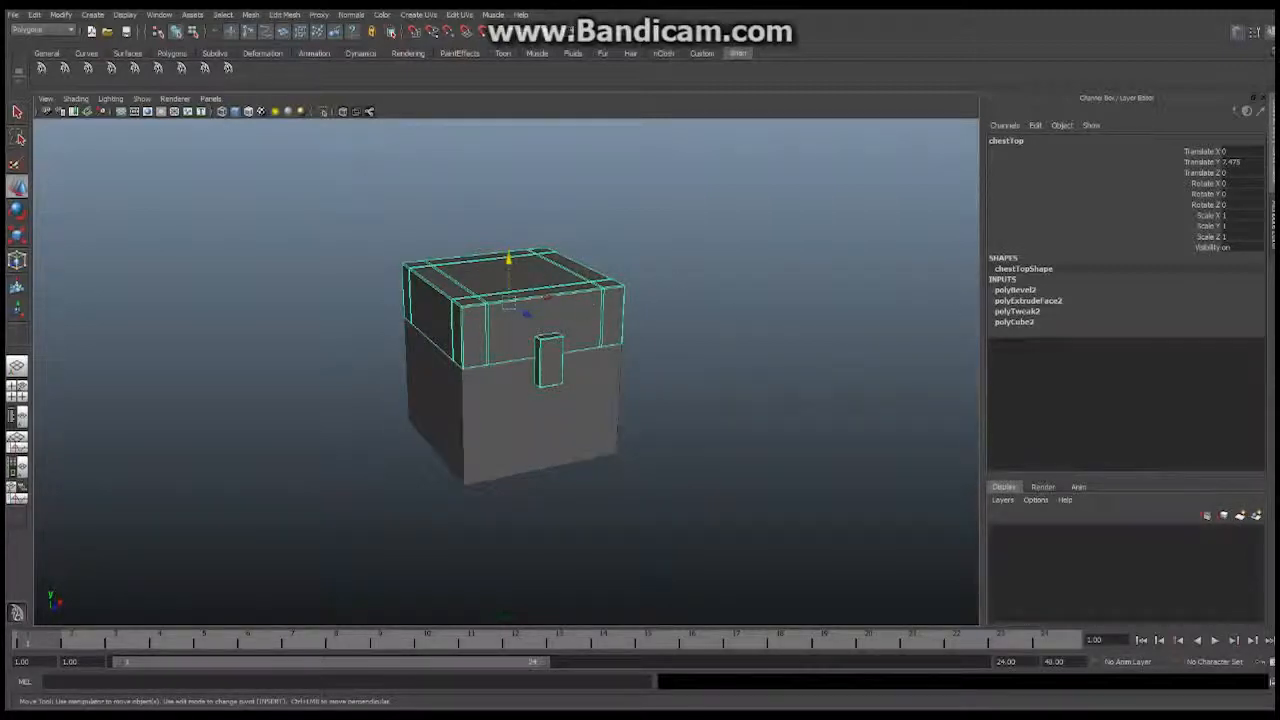
left_click(34, 14)
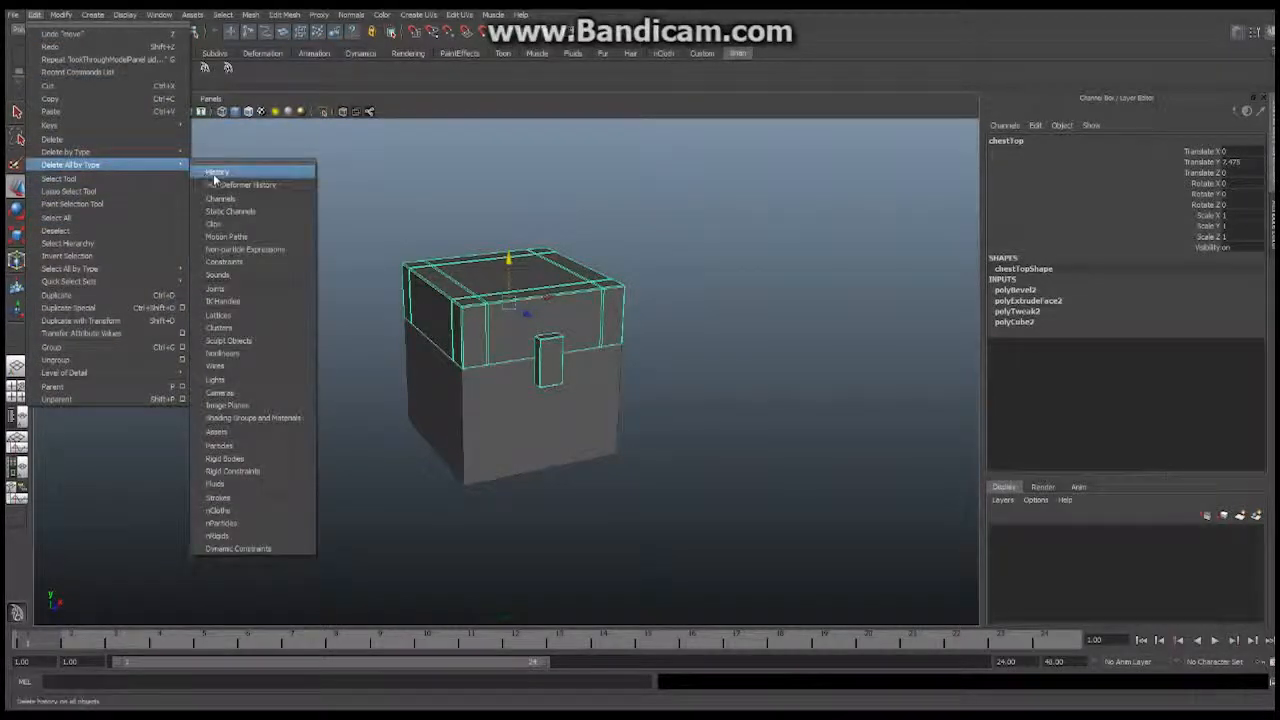
left_click(217, 172)
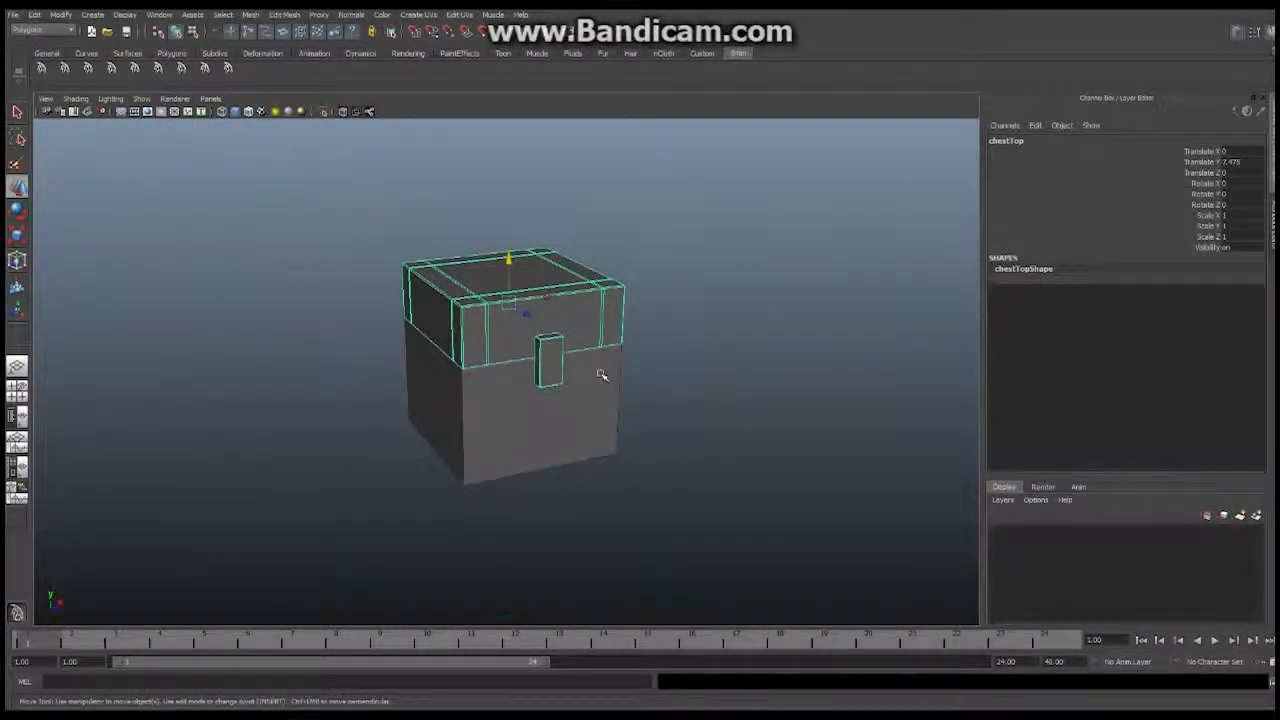